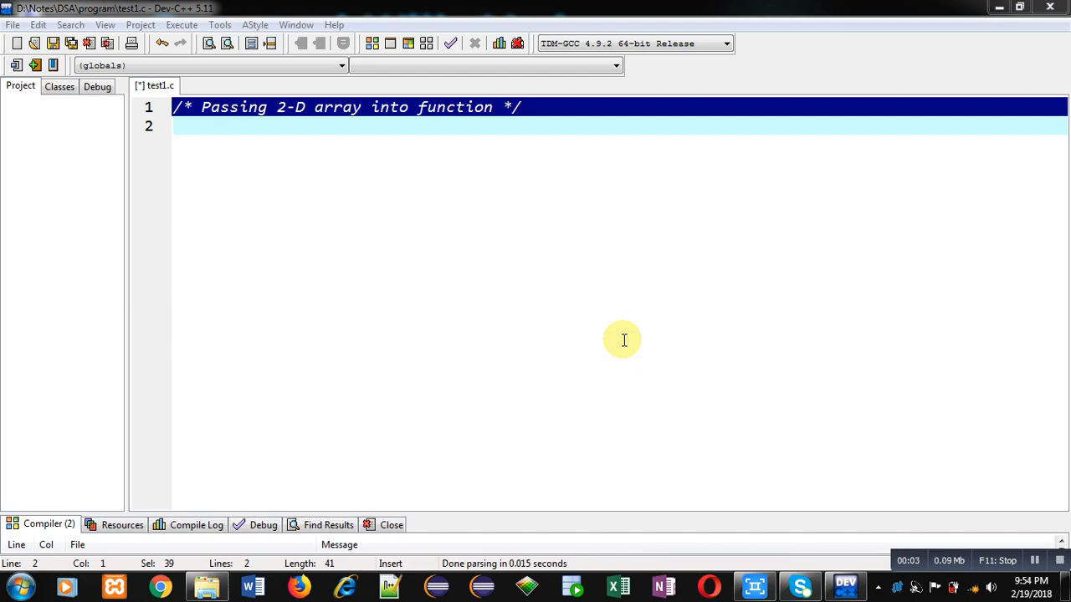
pyautogui.moveTo(323, 147)
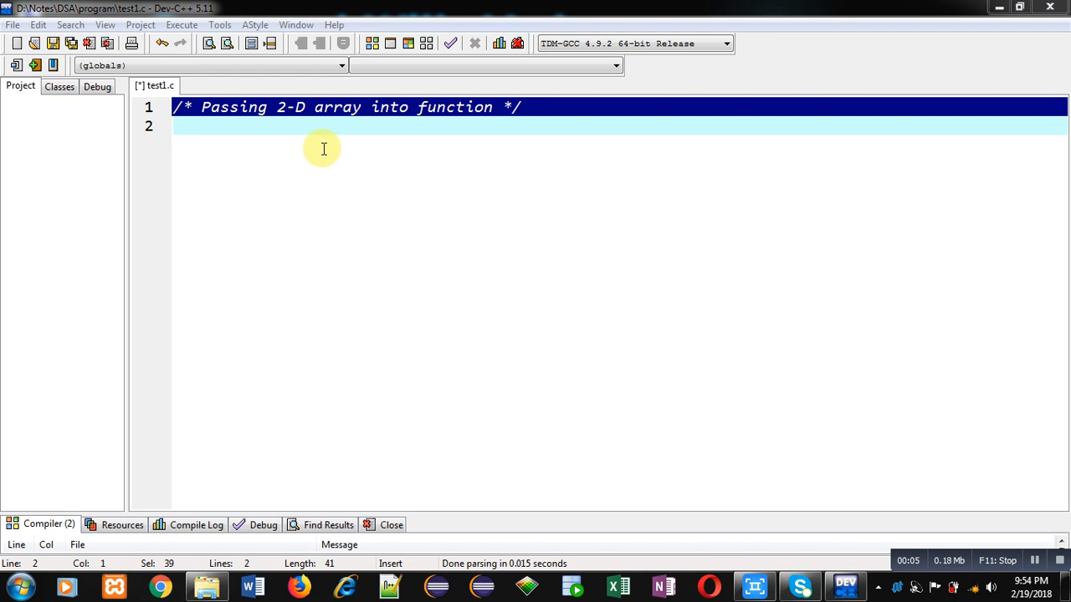
pyautogui.moveTo(365, 138)
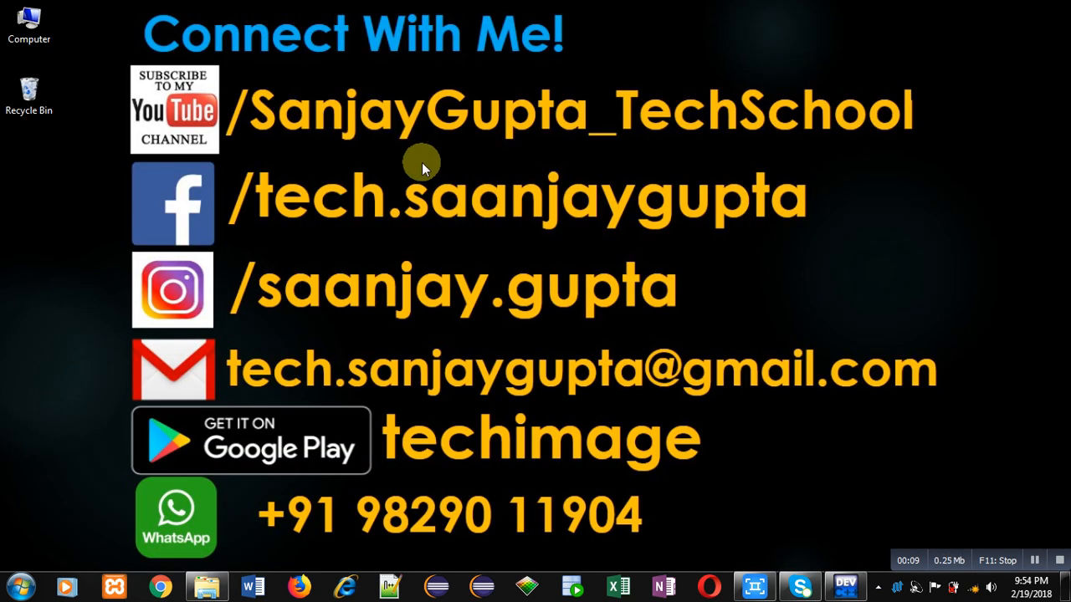
pyautogui.moveTo(286, 142)
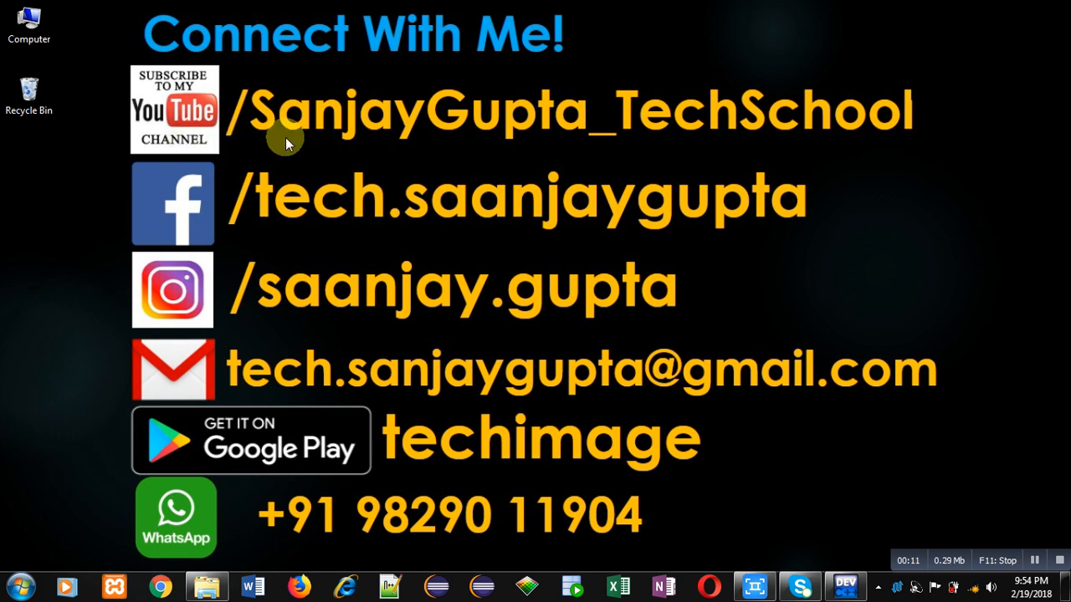
pyautogui.moveTo(248, 154)
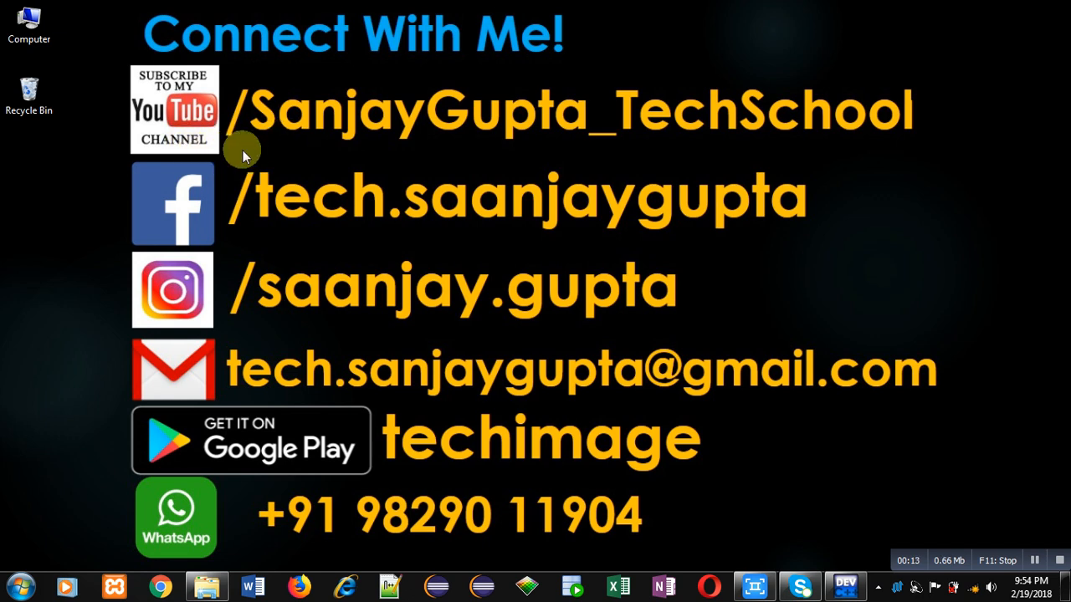
pyautogui.moveTo(216, 150)
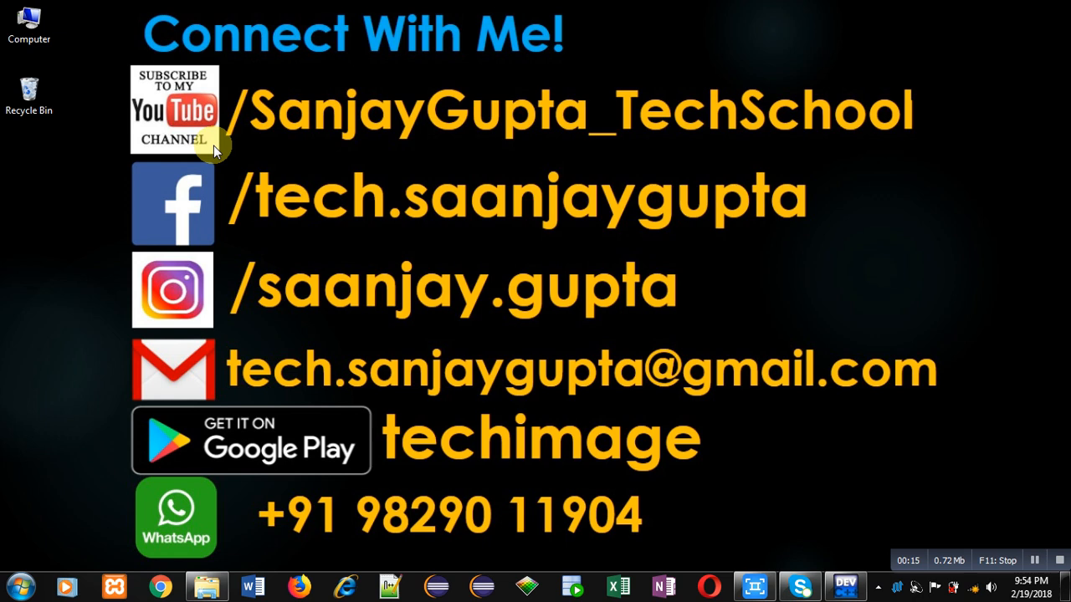
pyautogui.moveTo(589, 157)
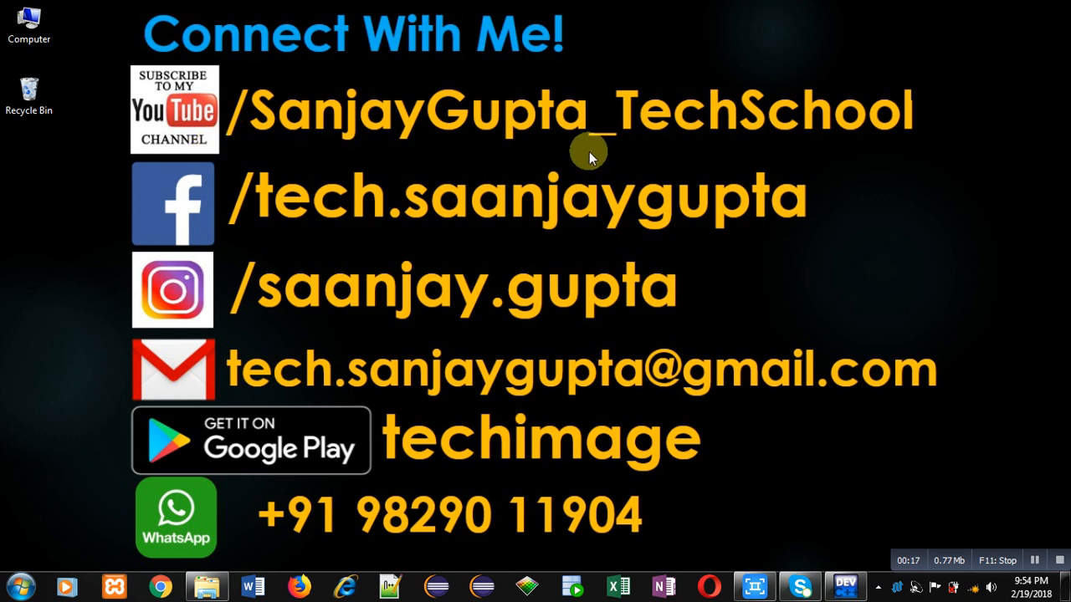
pyautogui.moveTo(572, 399)
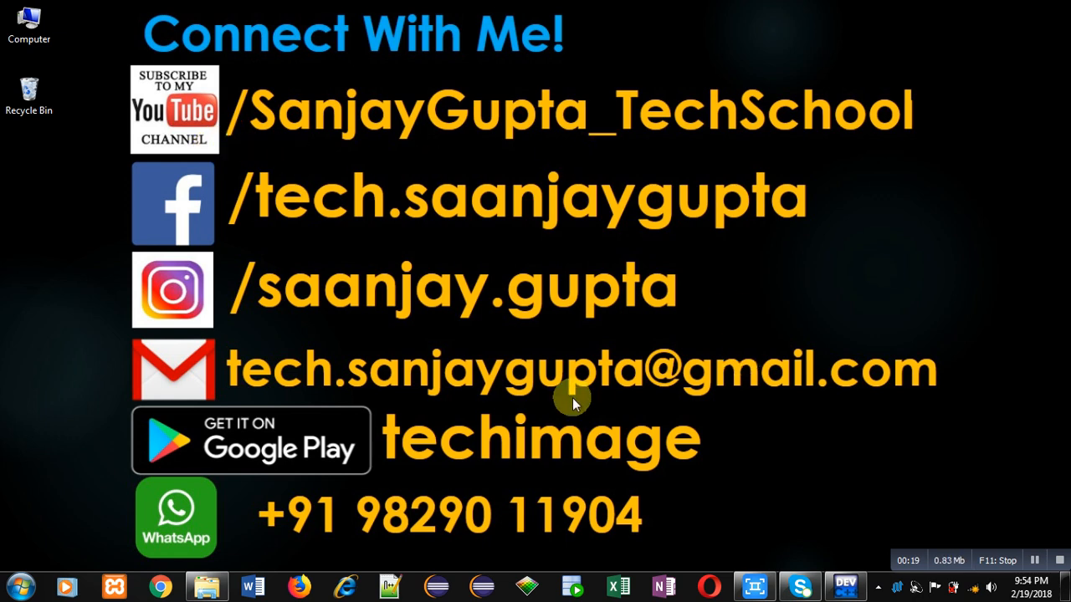
pyautogui.moveTo(508, 489)
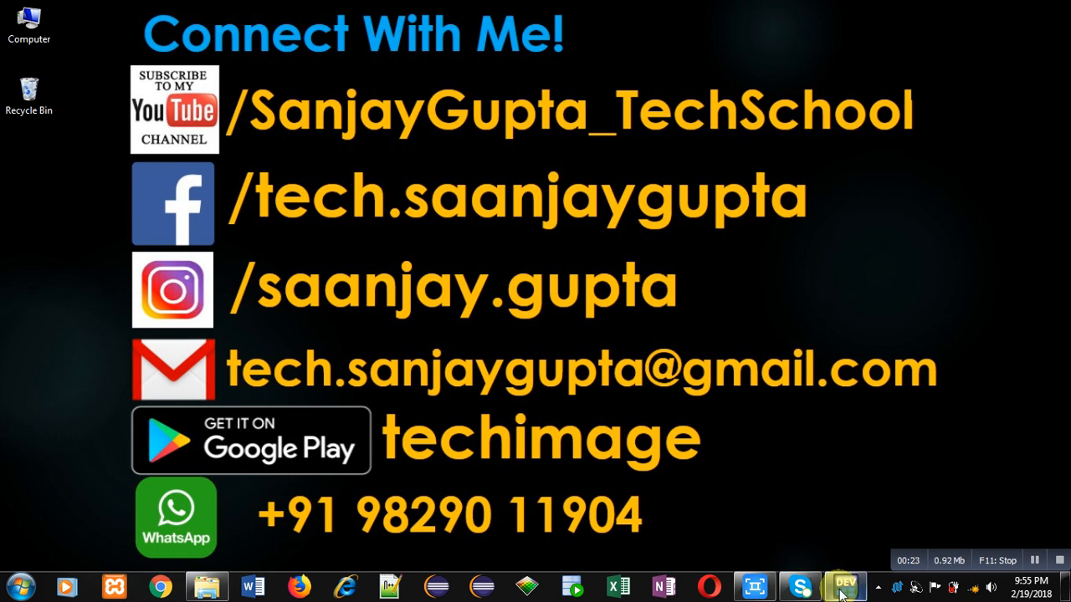
# Restore Dev-C++ and add the #include<stdio.h> line at the top of the file
pyautogui.click(843, 585)
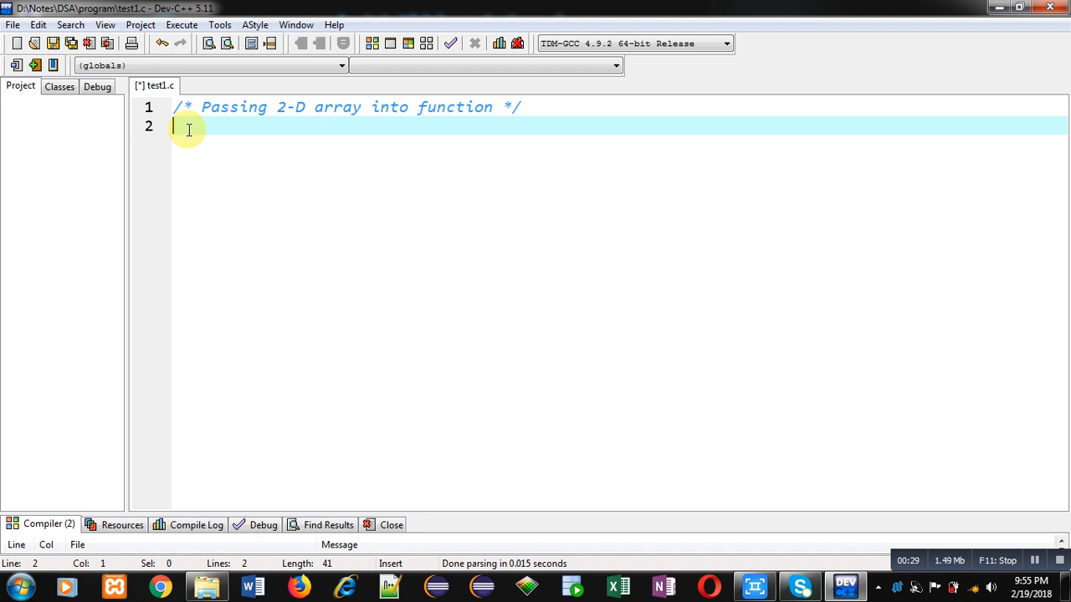
pyautogui.write('#i')
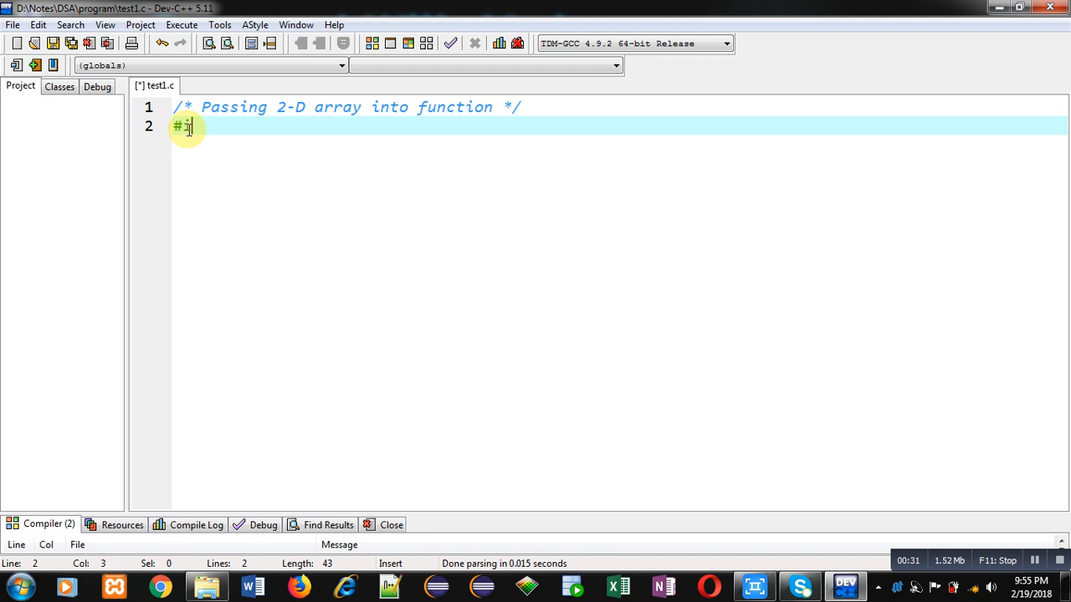
pyautogui.write('nclude<stdio>')
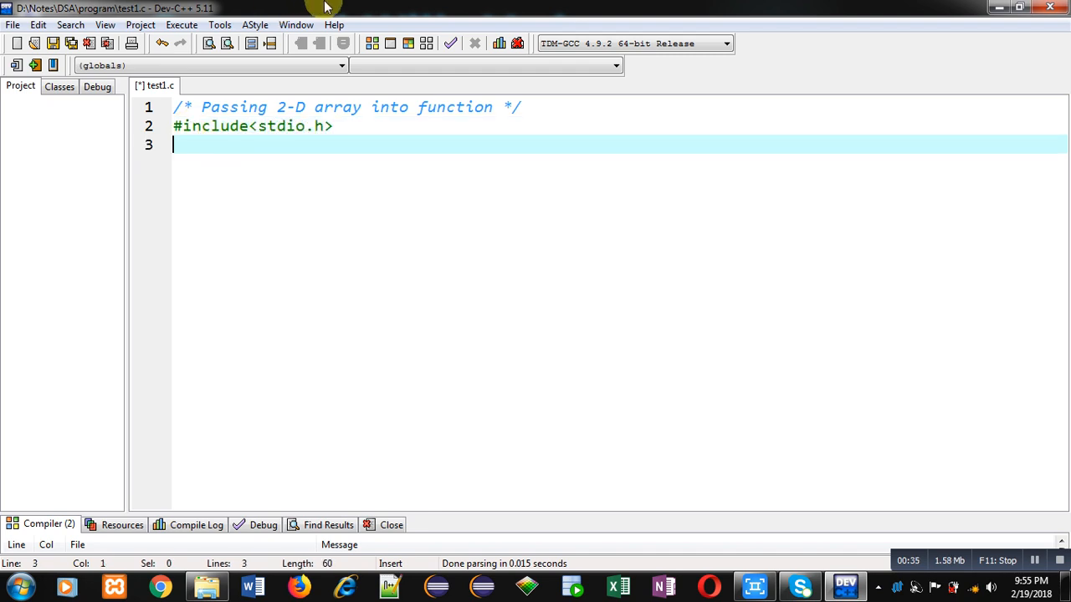
# Declare void print(int [3][3]); with a //function declaration comment
pyautogui.write('void print(int)')
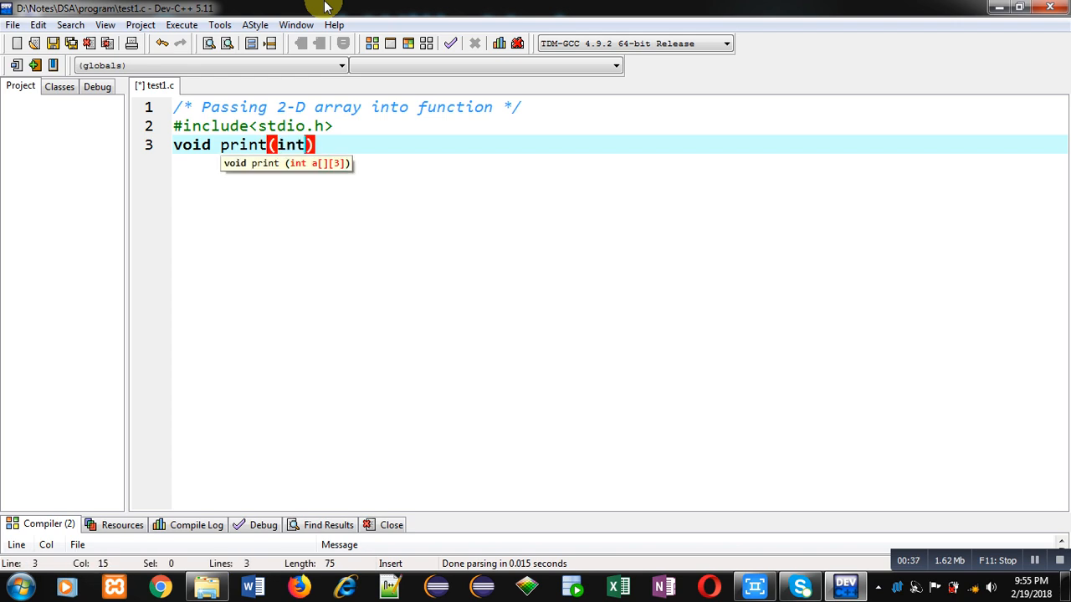
pyautogui.write('[3]')
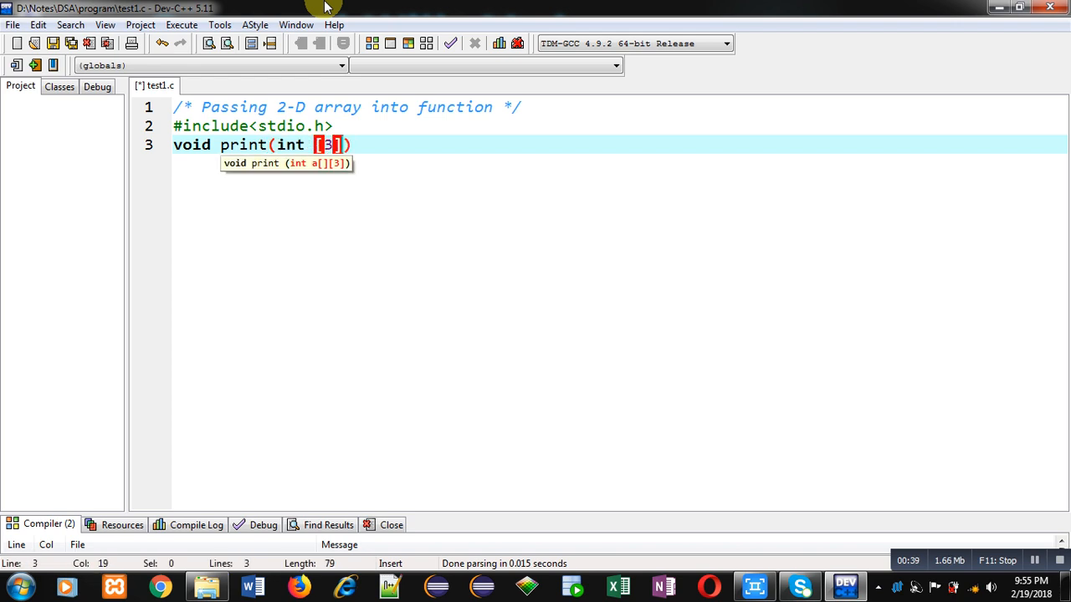
pyautogui.write('[3]')
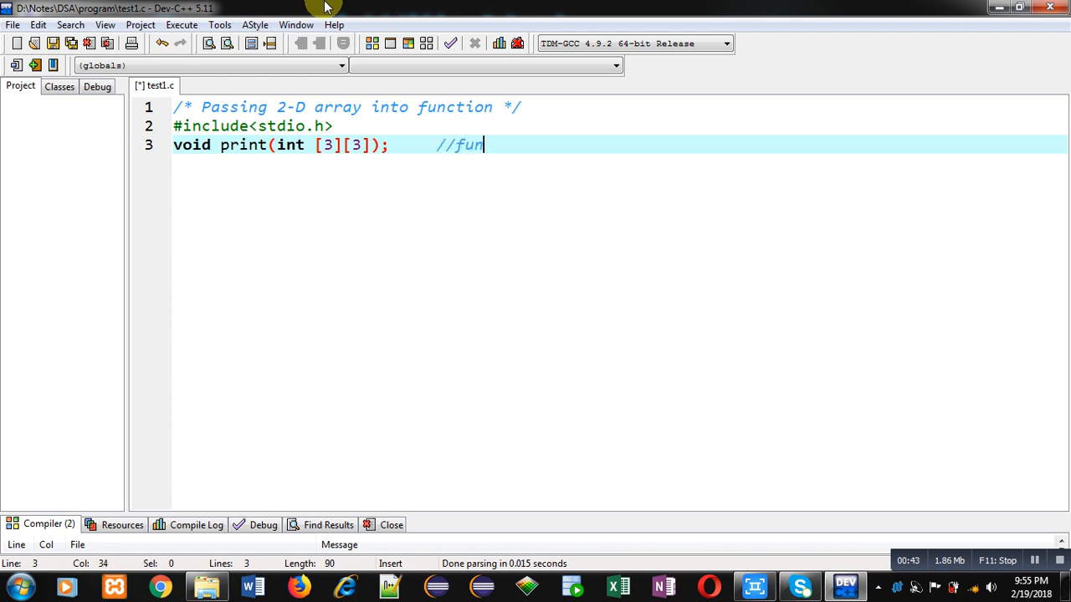
pyautogui.write('ction decla')
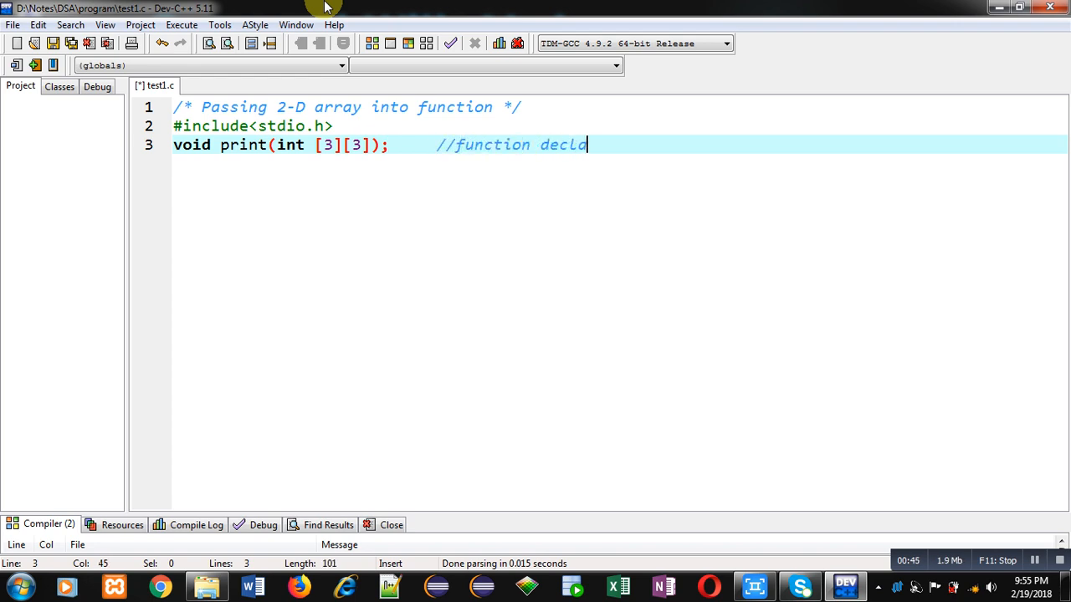
pyautogui.write('ration')
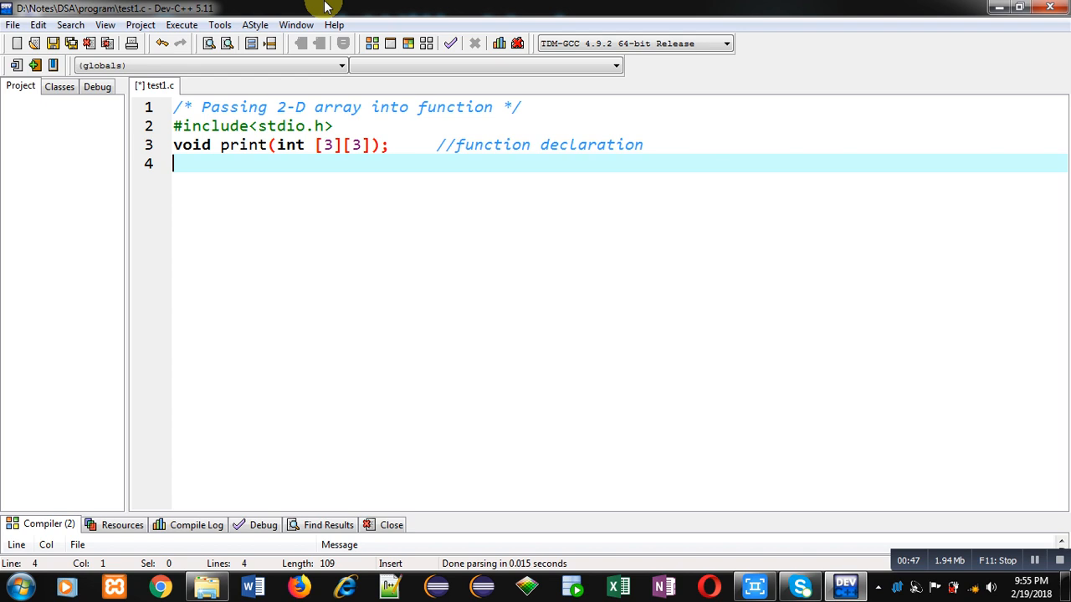
pyautogui.moveTo(292, 157)
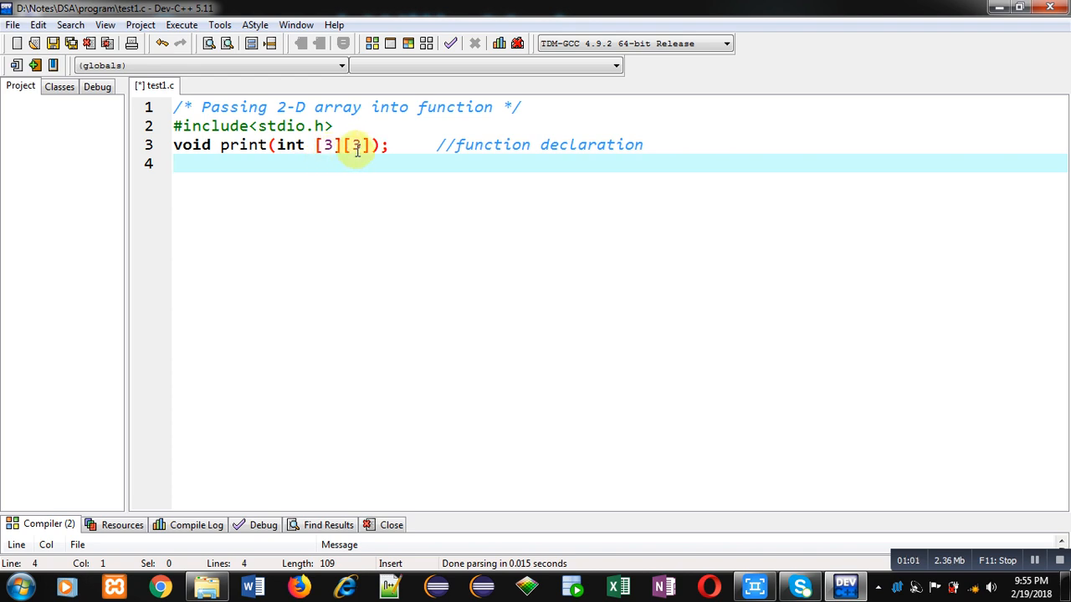
pyautogui.moveTo(308, 165)
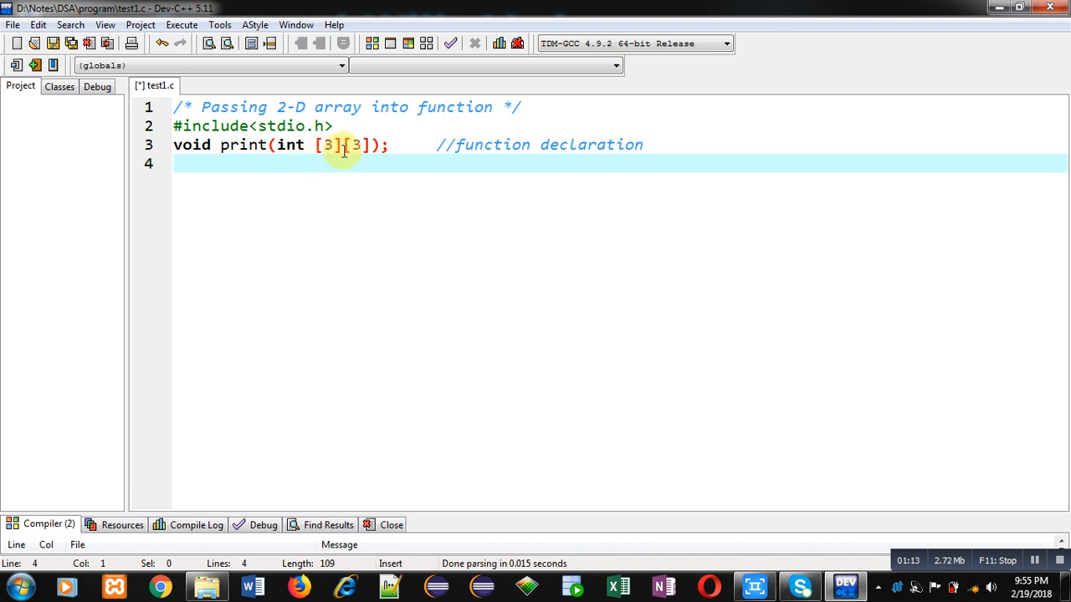
# Begin int main() declaring int a[3][3], i, j
pyautogui.write('int main')
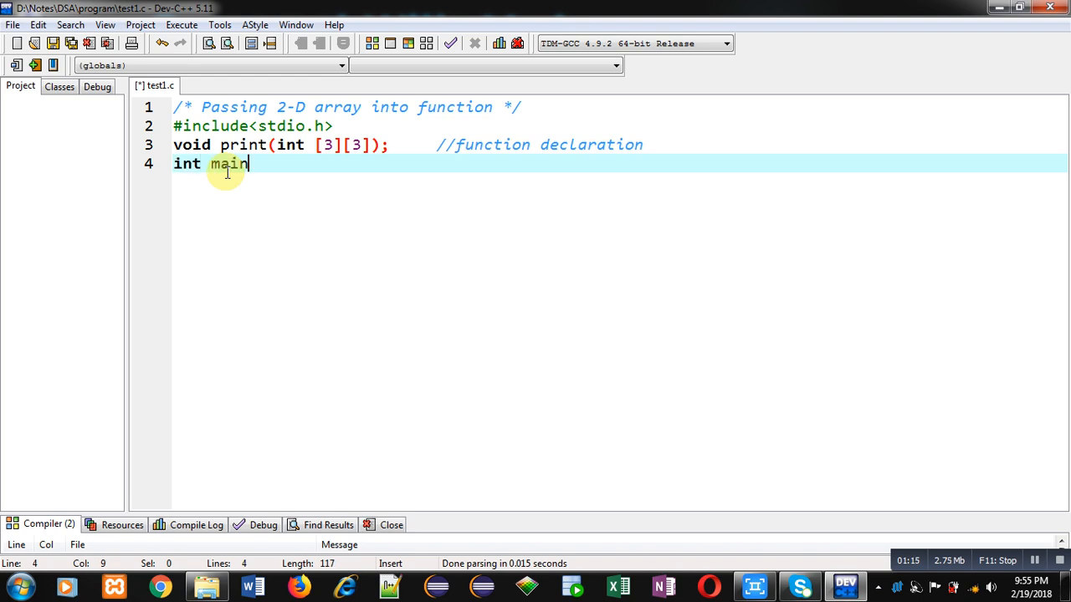
pyautogui.write('()')
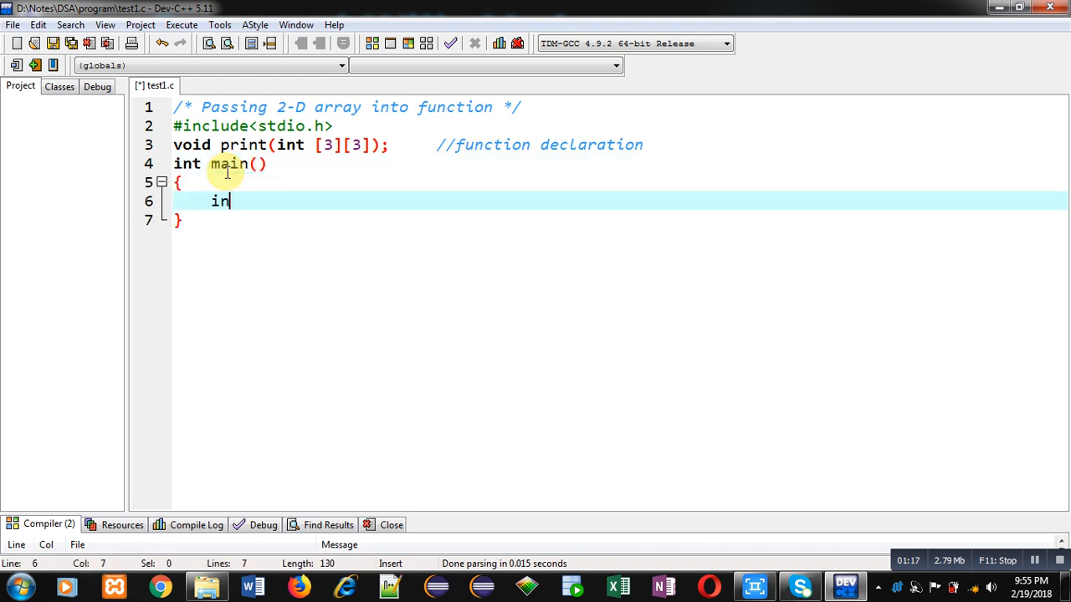
pyautogui.write('t a[3][3]')
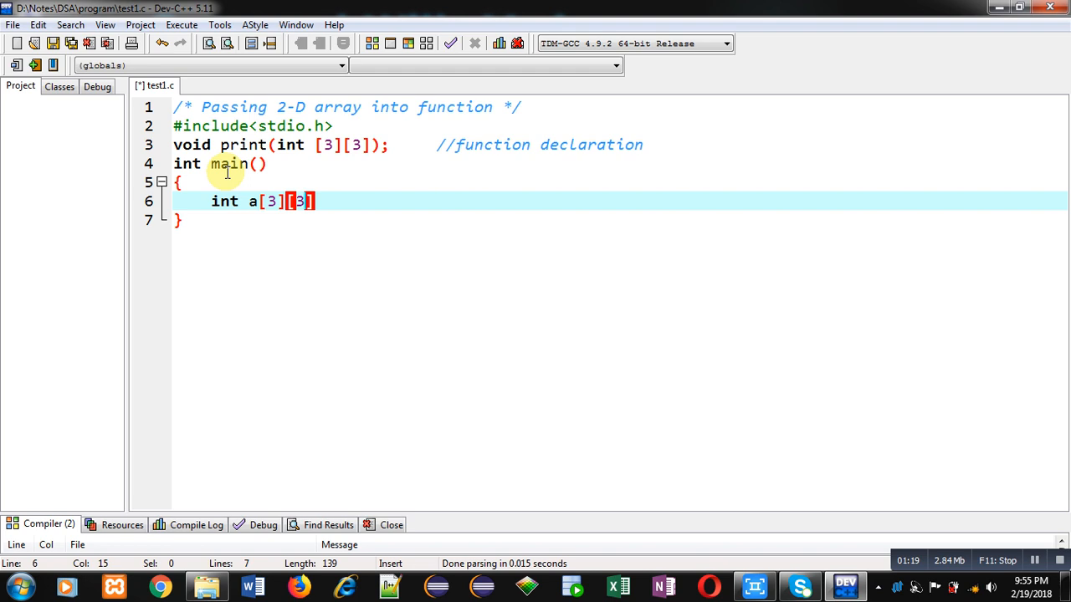
pyautogui.write(',i')
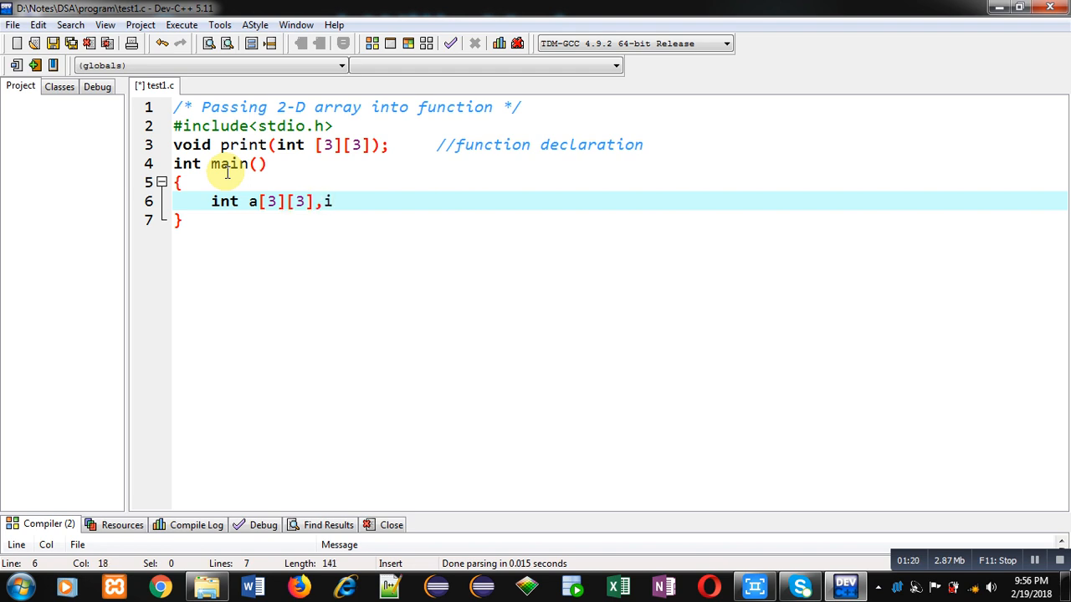
pyautogui.write(',j;')
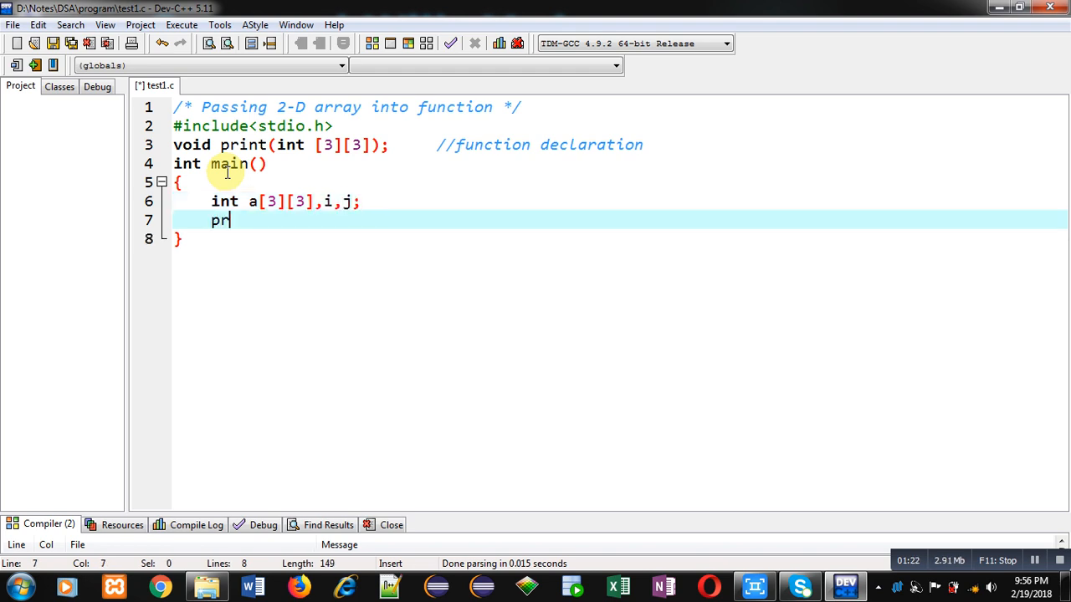
# Add a printf that shows the "\nEnter Elements" prompt
pyautogui.write('intf("\\"')
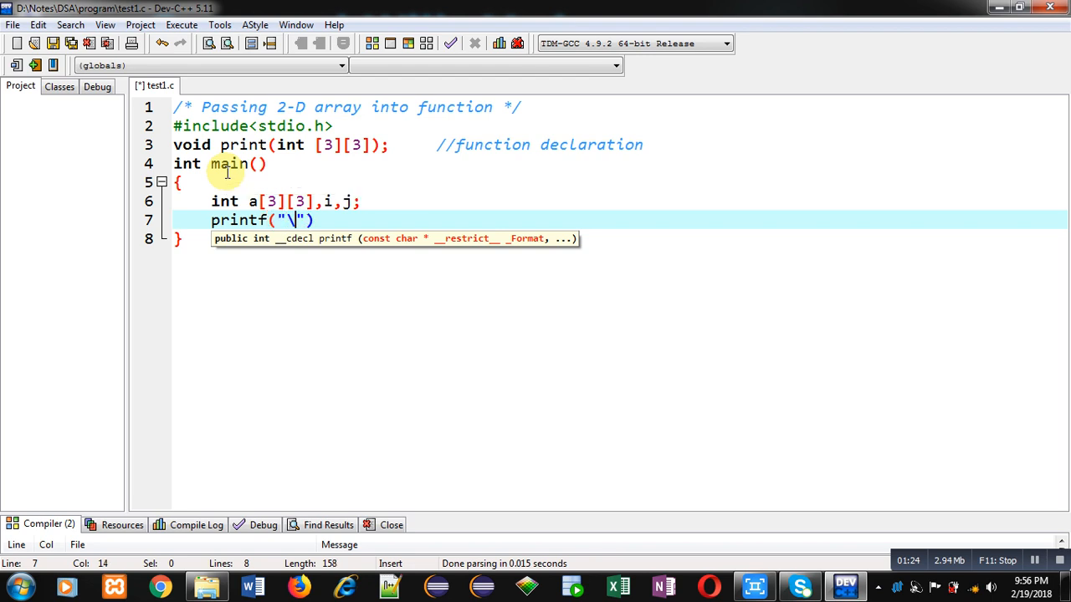
pyautogui.write('nEnter Elements')
pyautogui.write('for')
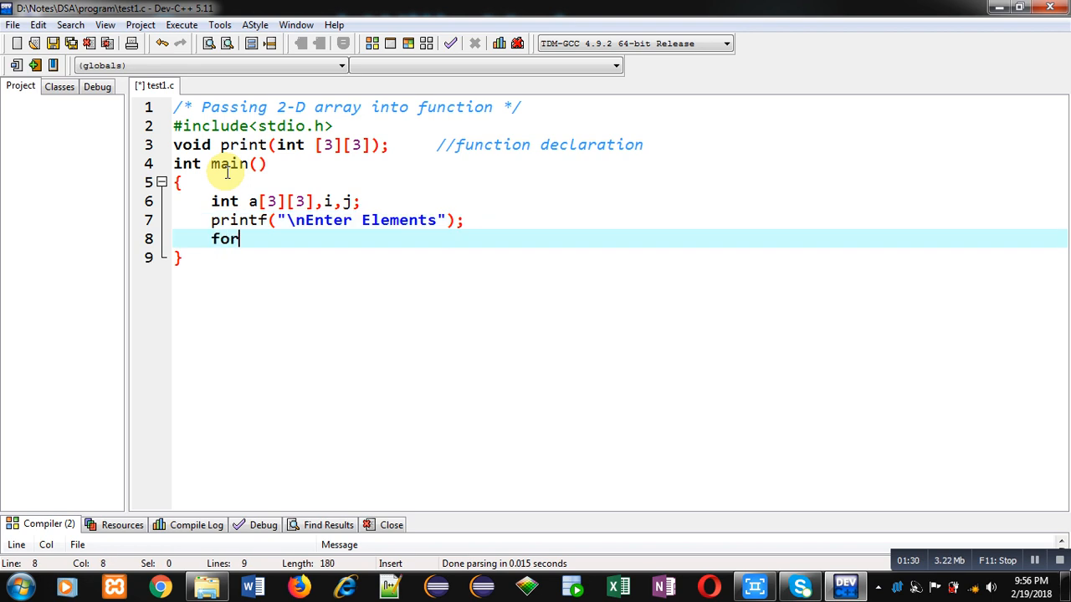
# Write nested for loops over i<3 and j<3 in main
pyautogui.write('(i=0;i)')
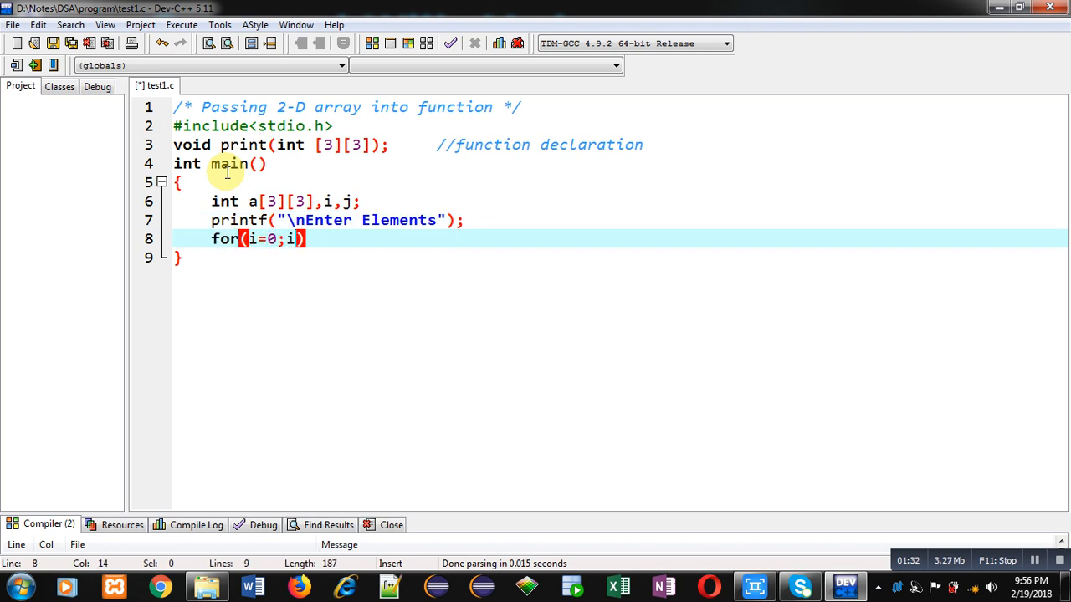
pyautogui.write('<3;i++')
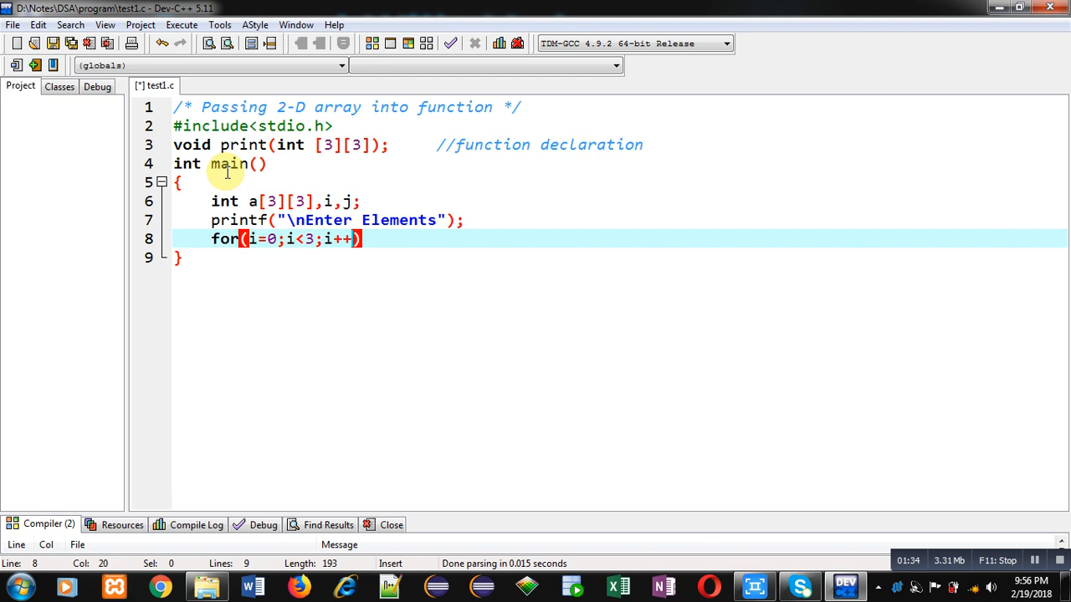
pyautogui.write('{')
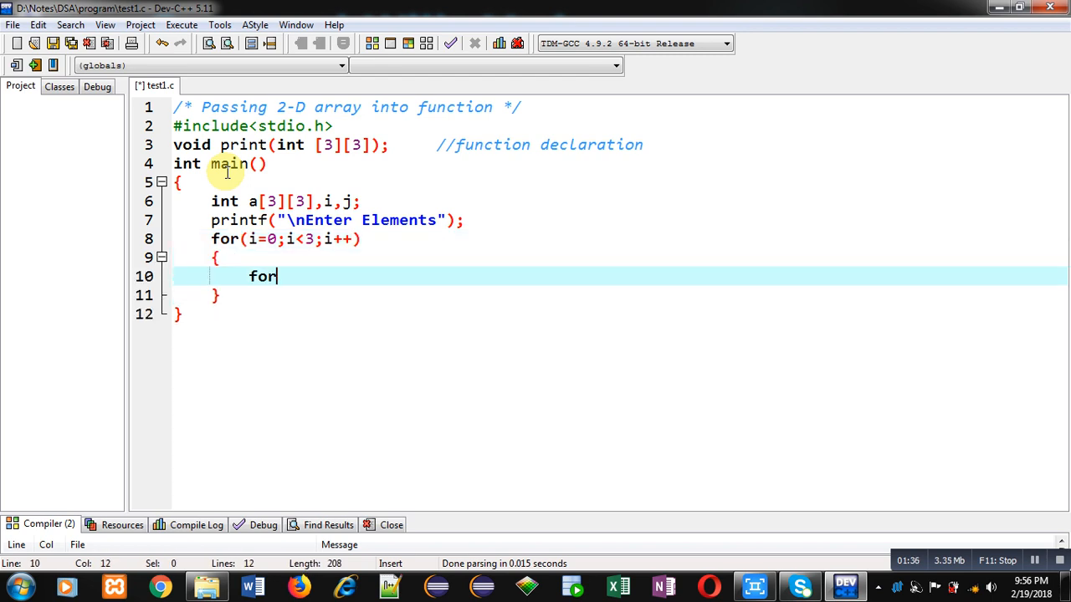
pyautogui.write('(j=)')
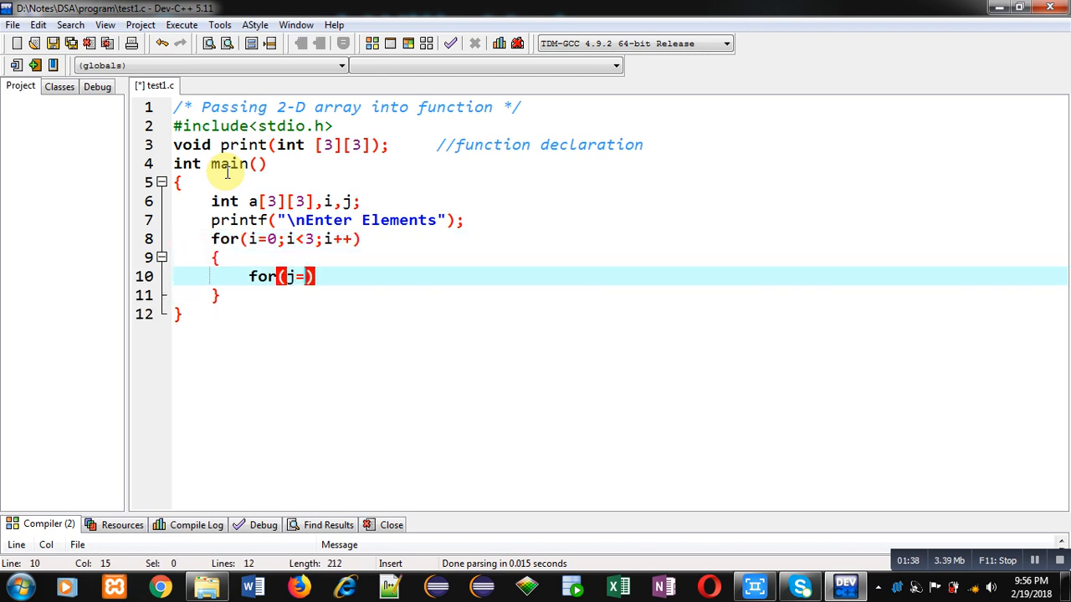
pyautogui.write('0;')
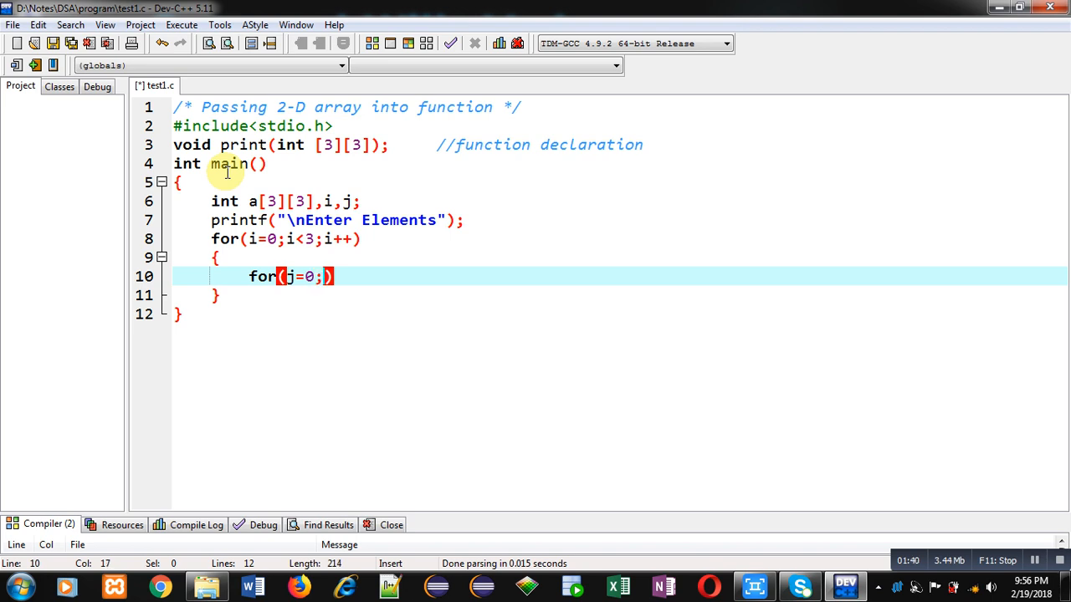
pyautogui.write('j<3')
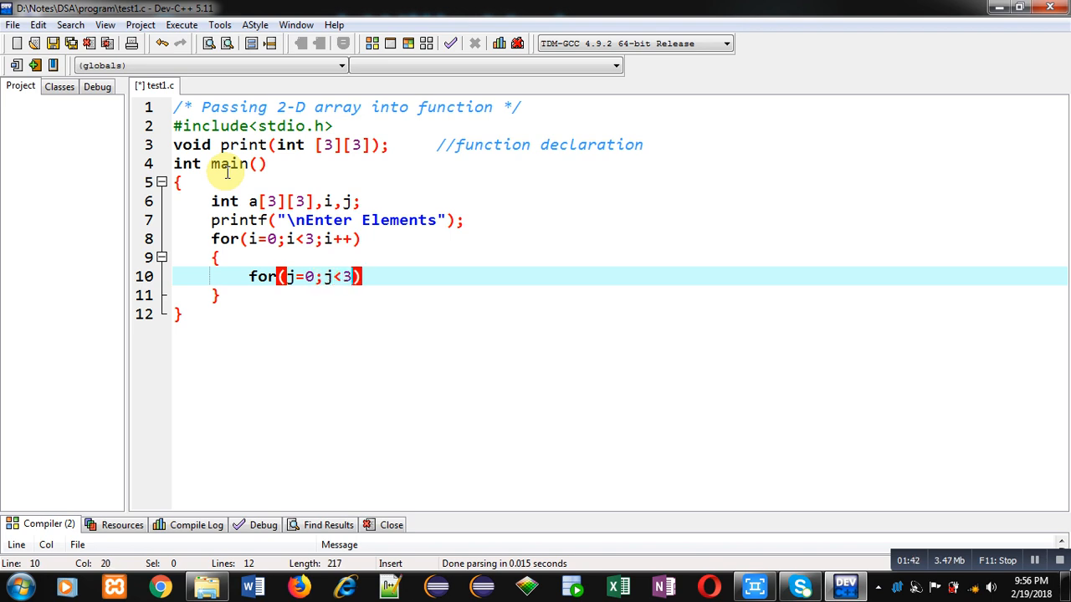
pyautogui.write(';j++')
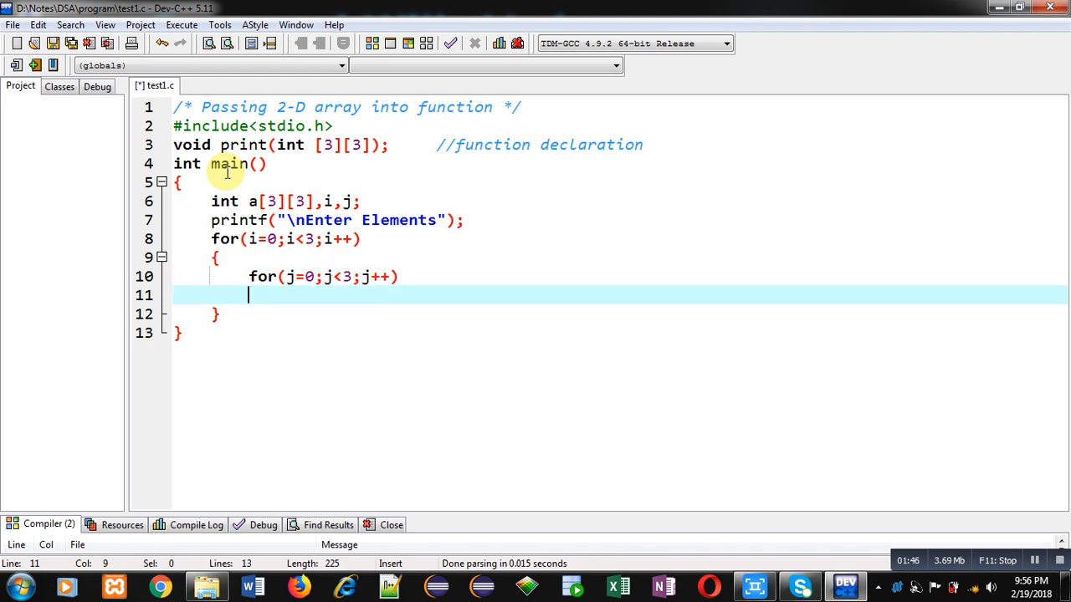
# Read each element with scanf("%d",&a[i][j]); inside the loops, dismissing the McAfee popup
pyautogui.write('scanf("%d",')
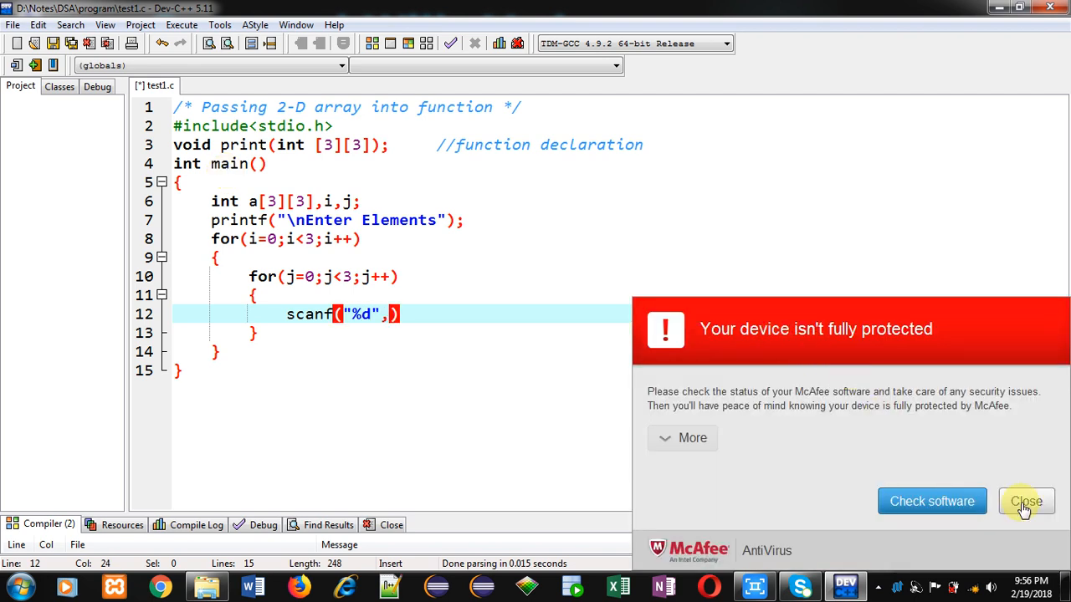
pyautogui.click(1025, 502)
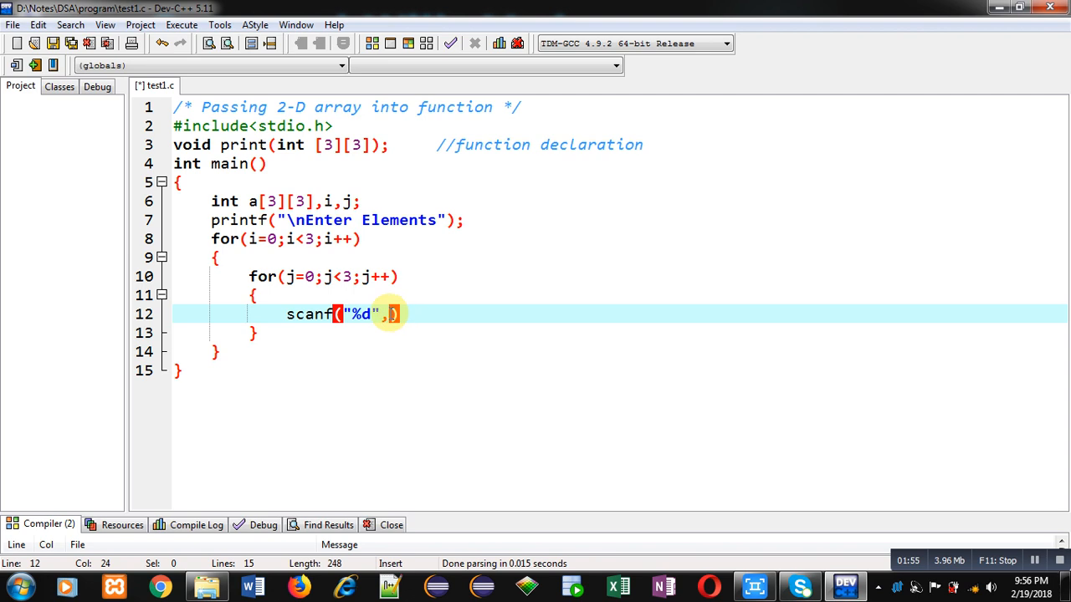
pyautogui.write('&a')
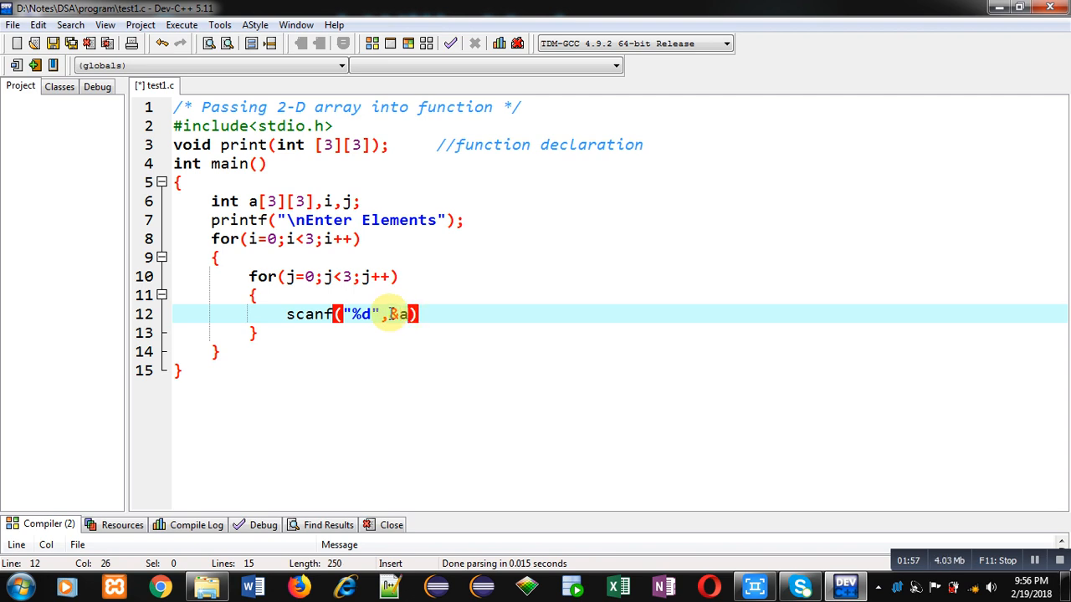
pyautogui.write('[i]')
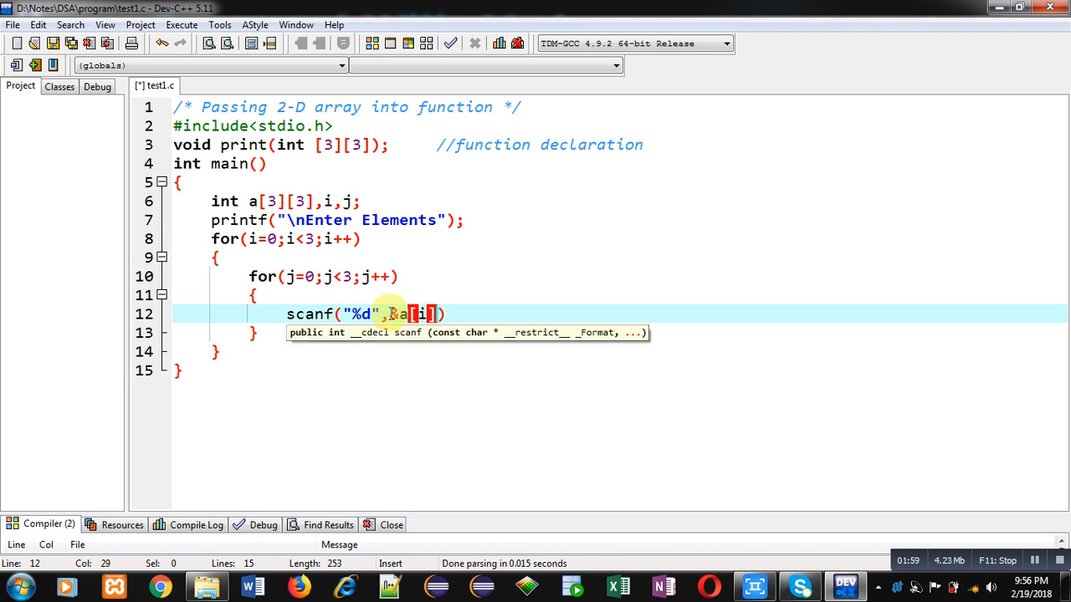
pyautogui.write('[j])')
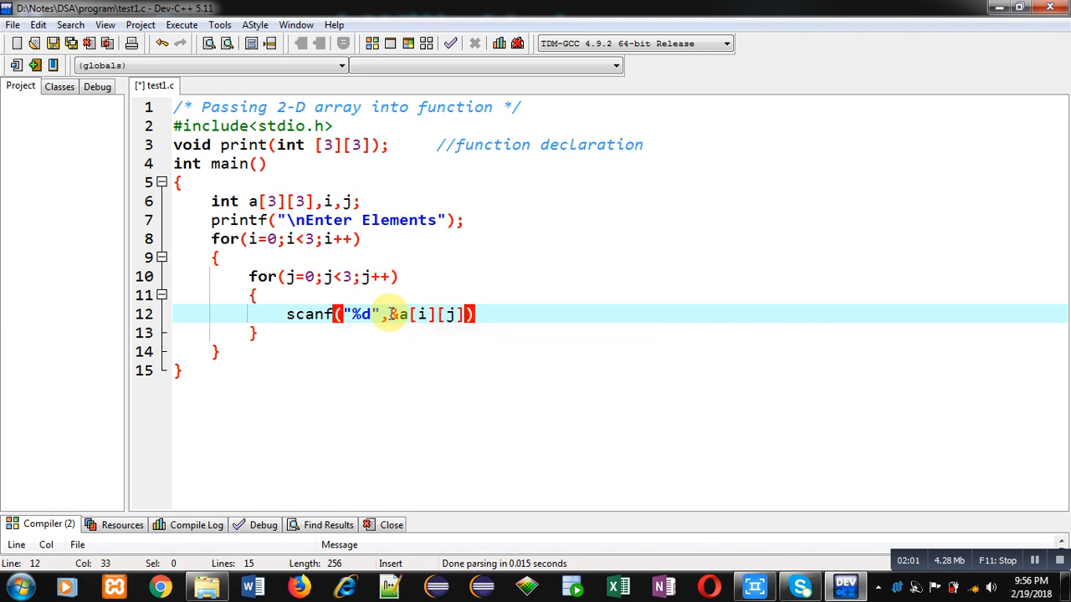
pyautogui.write(';')
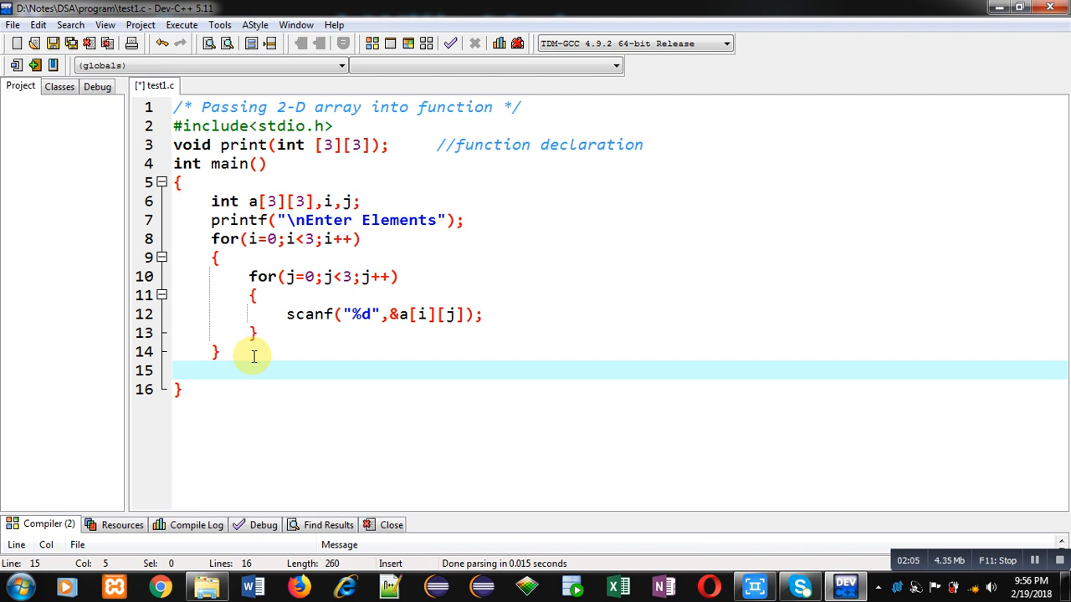
# Call print(a); after the loops with a //function calling comment
pyautogui.write('print')
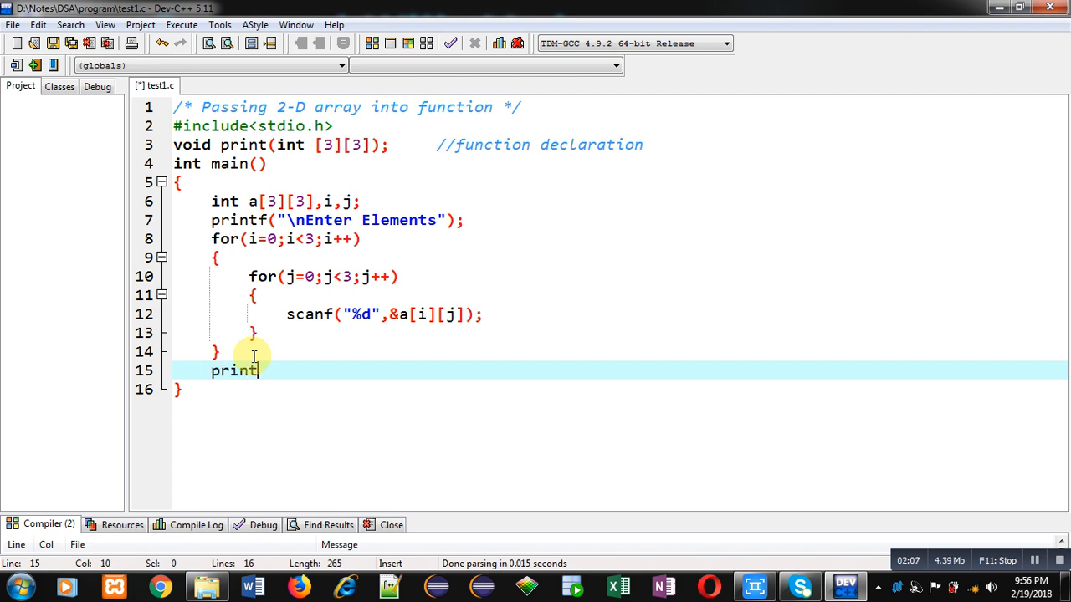
pyautogui.write('(a)')
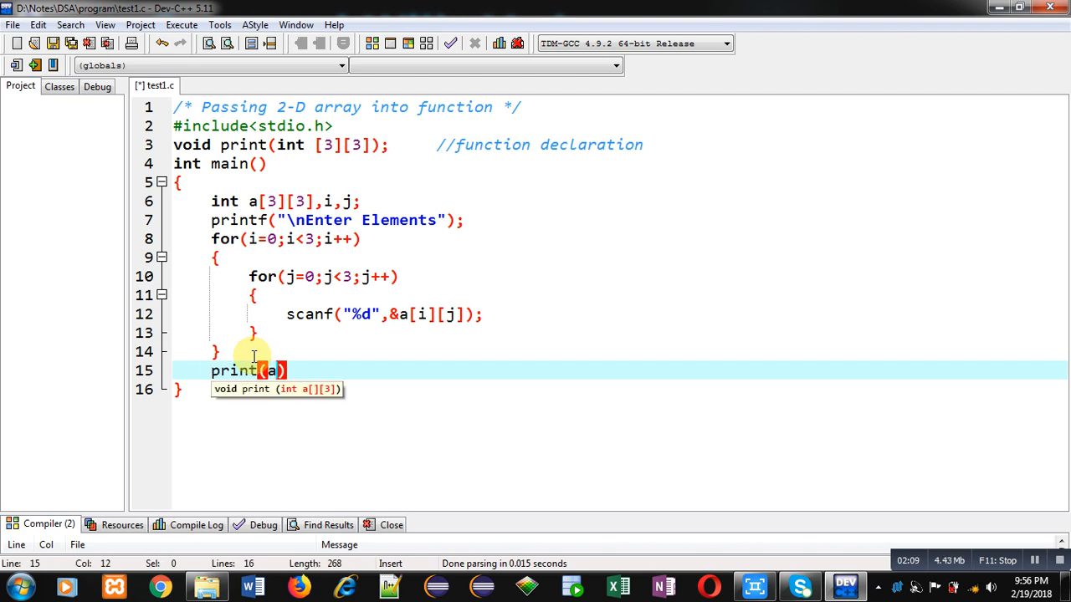
pyautogui.write(';')
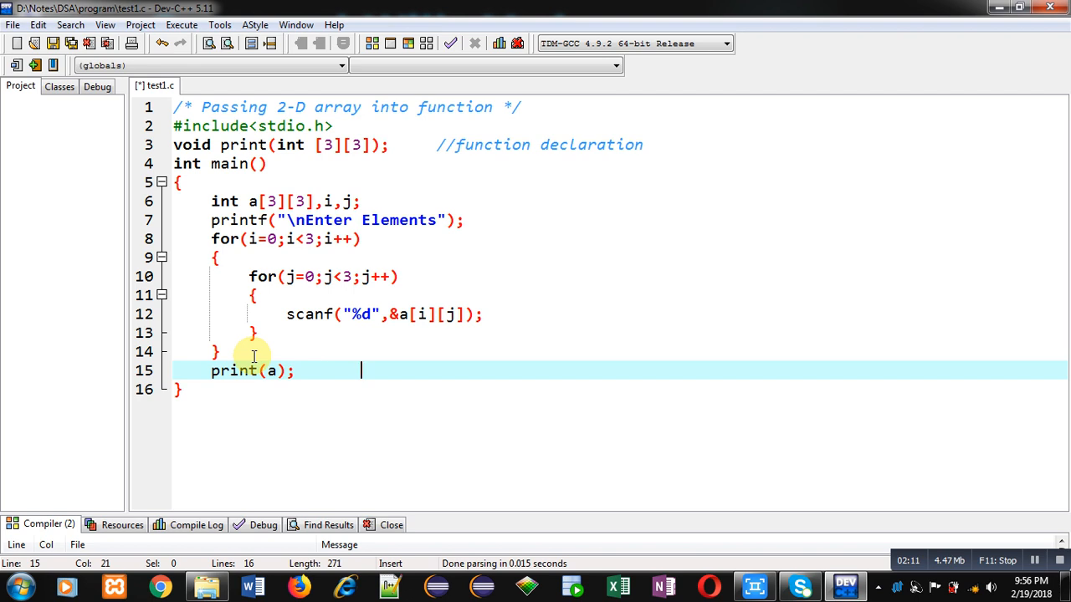
pyautogui.write('//fun')
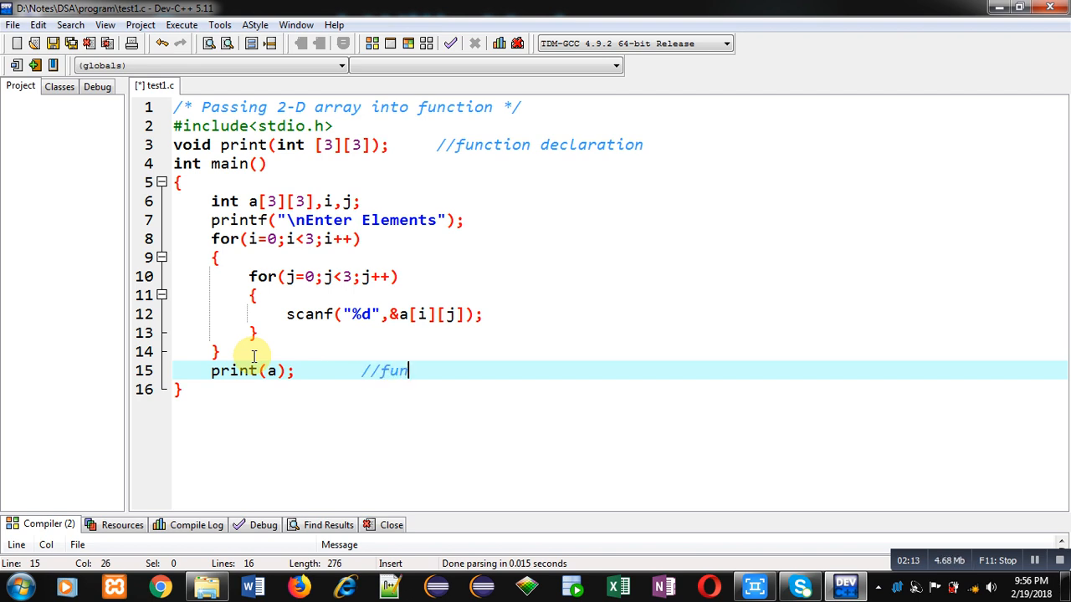
pyautogui.write('ction calling')
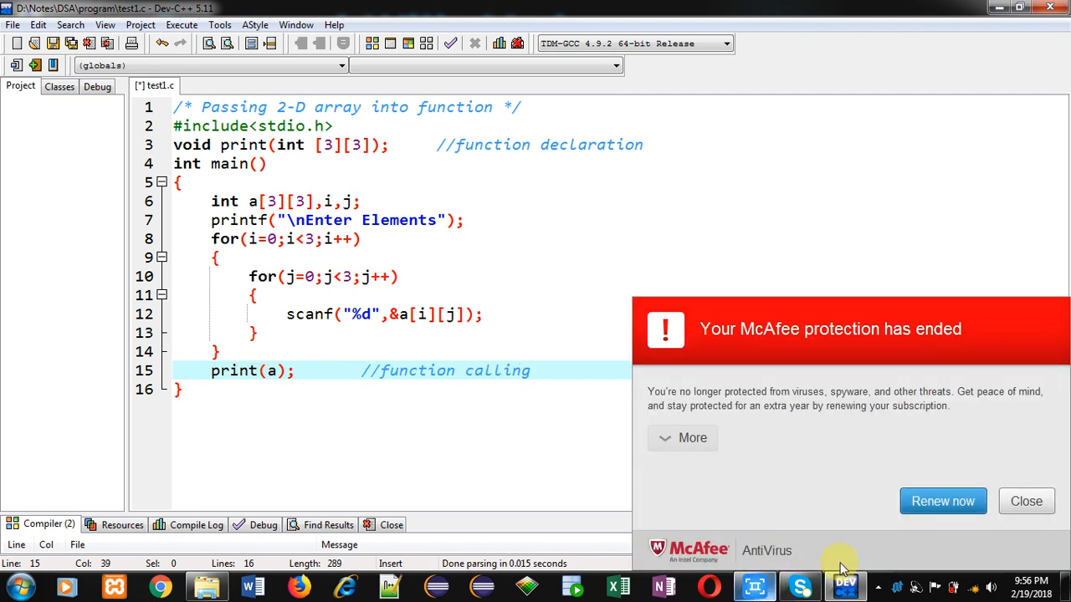
# End main with return 0; and its closing brace, dismissing the McAfee popups
pyautogui.click(1026, 502)
pyautogui.write('retur')
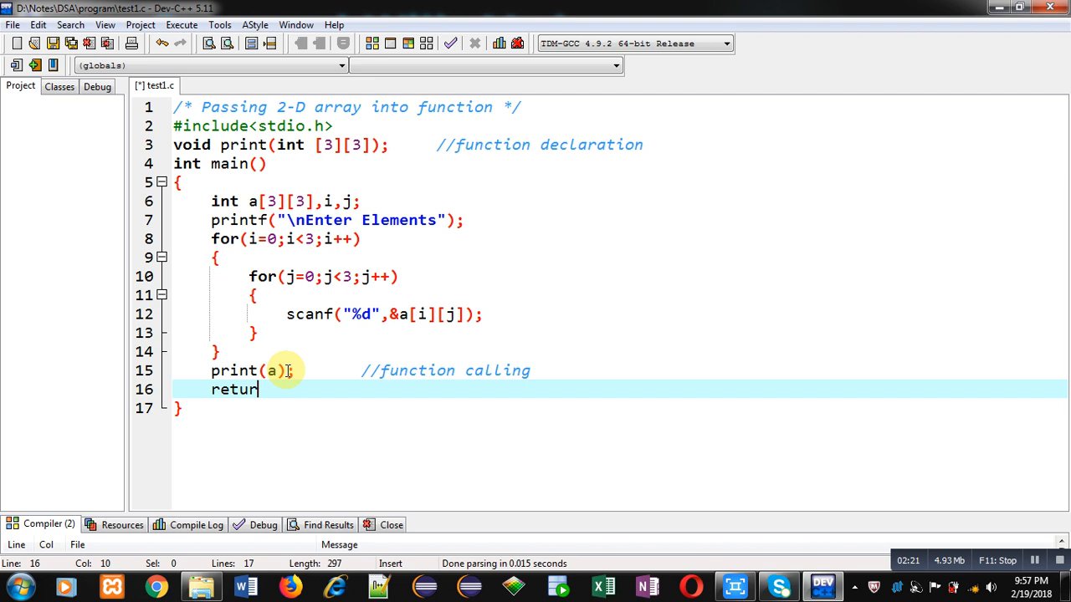
pyautogui.write('0;')
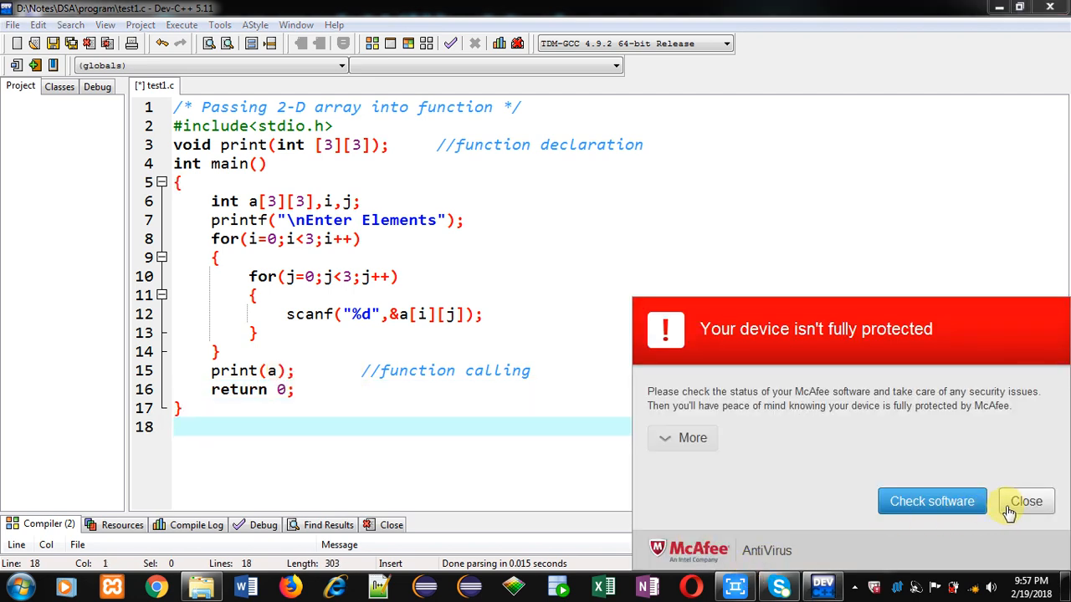
pyautogui.click(1025, 502)
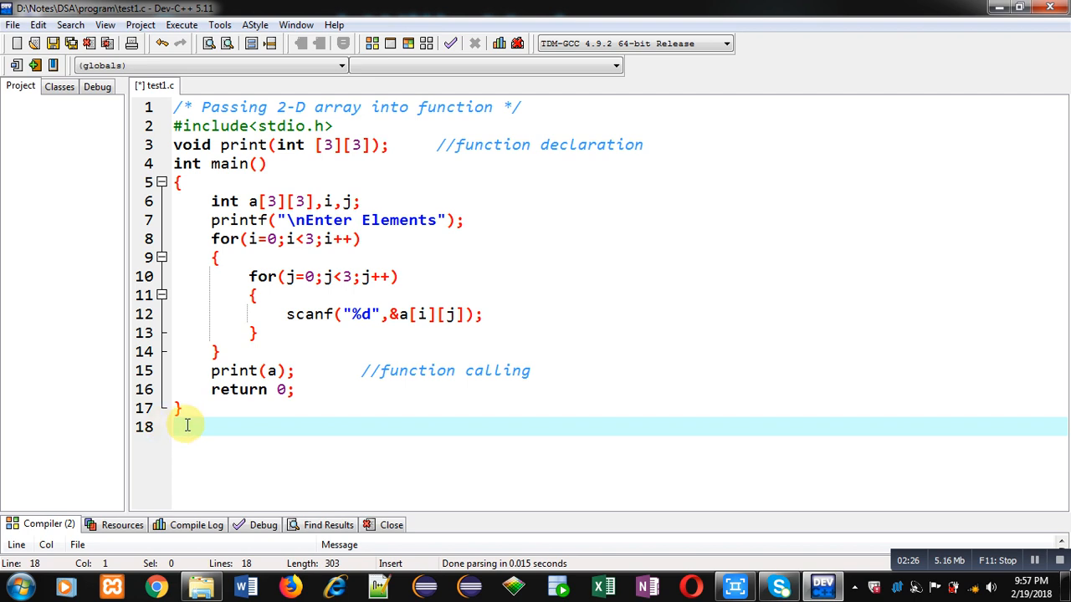
# Define void print(int a[3][3]) after main with a //function definition comment
pyautogui.write('void pri')
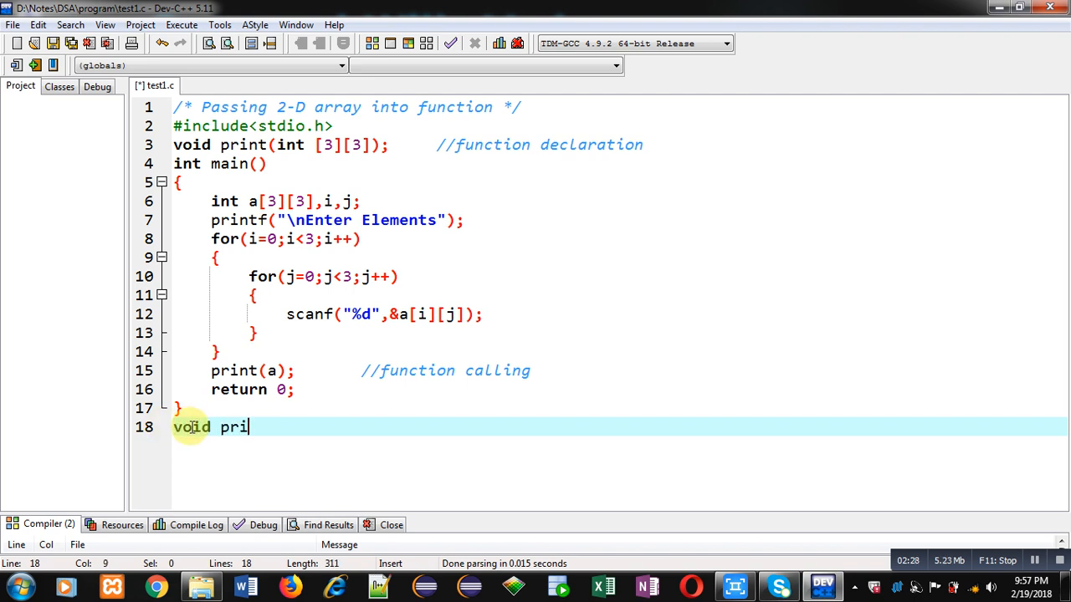
pyautogui.write('nt()')
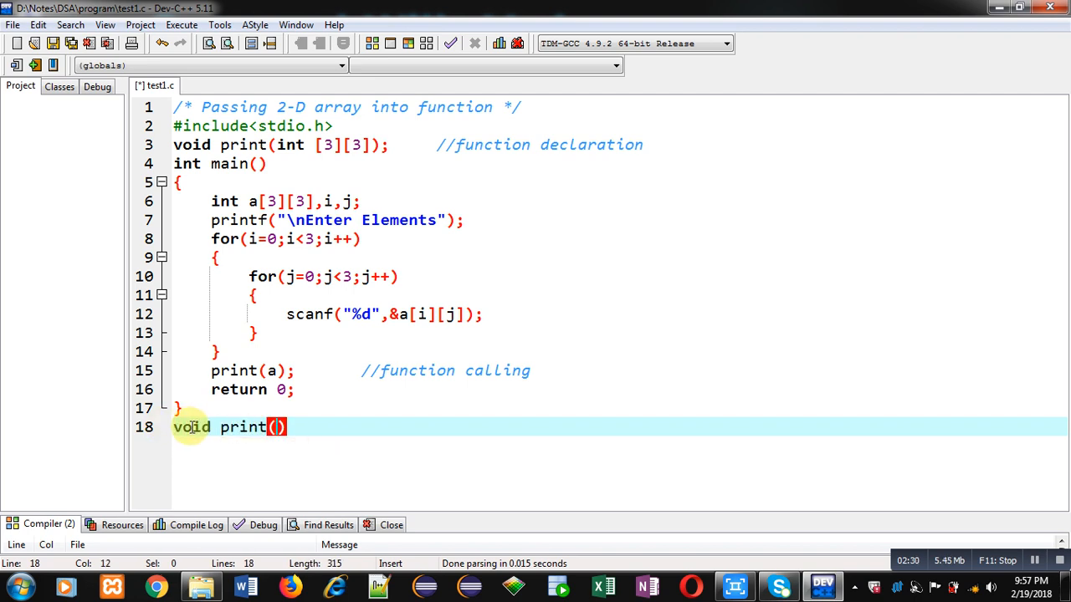
pyautogui.write('int a[3][3]')
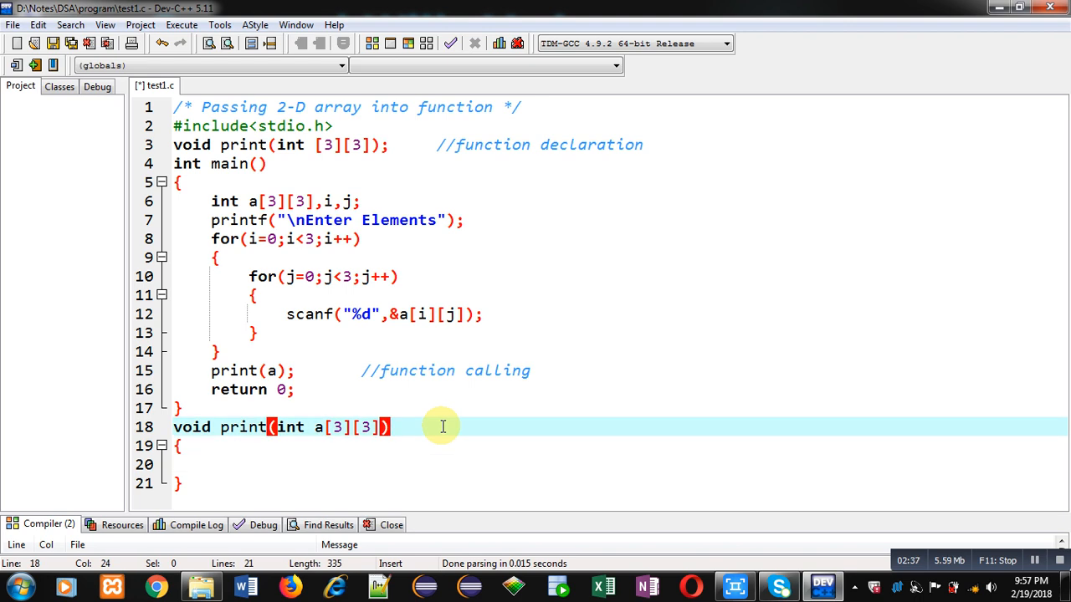
pyautogui.write('//func')
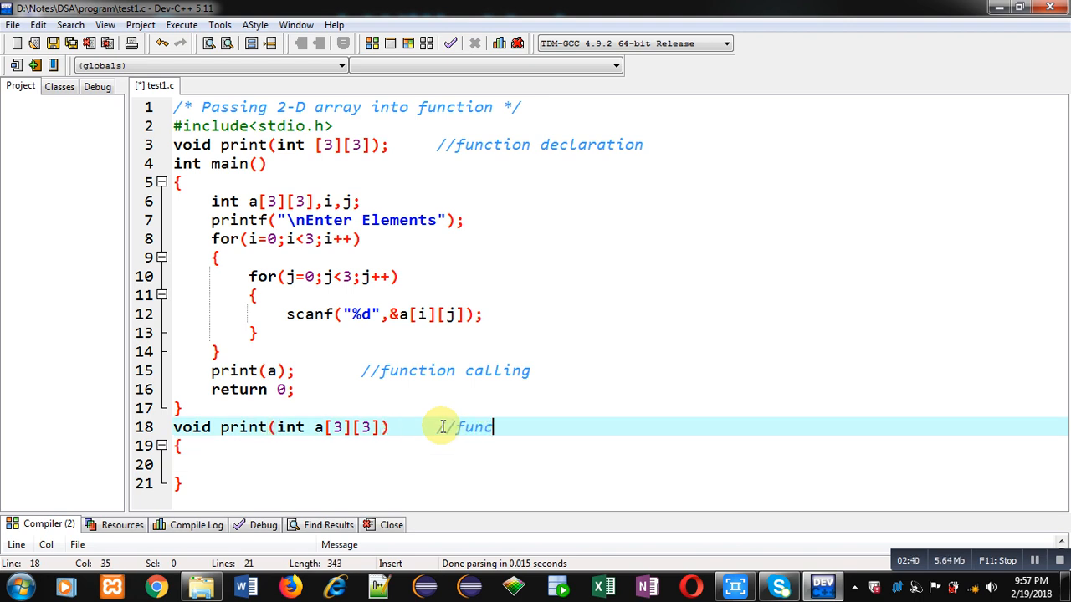
pyautogui.write('tion definition')
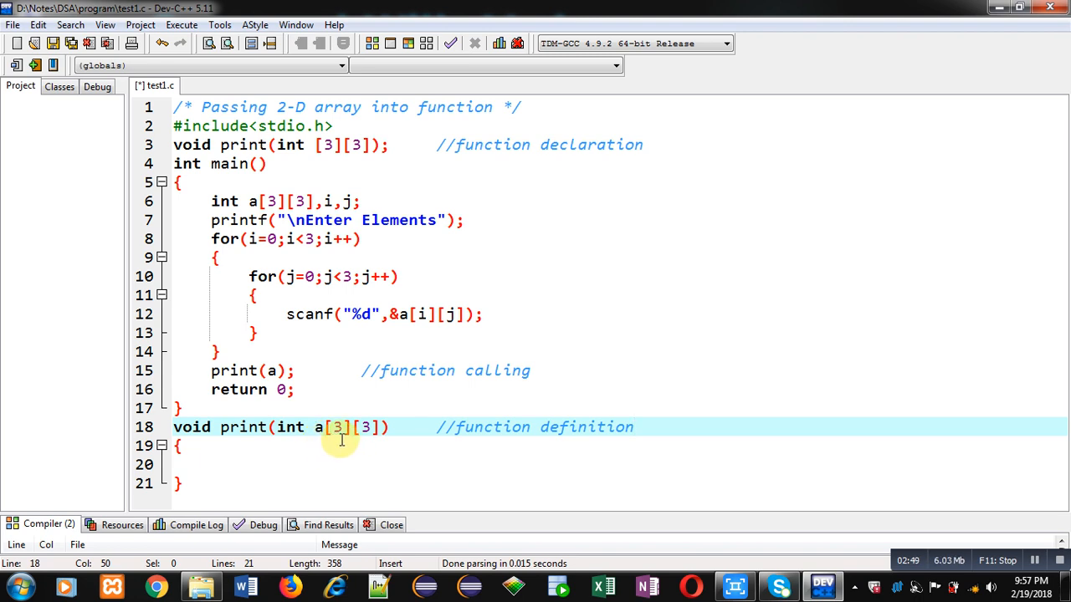
pyautogui.moveTo(237, 462)
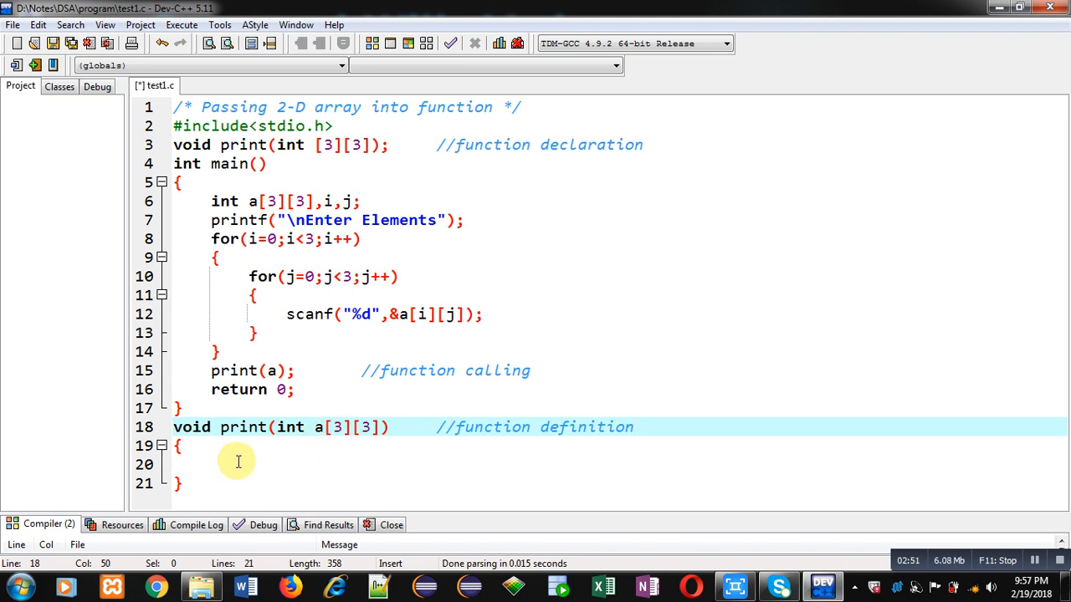
# Declare int i,j; on the first line of the print function body
pyautogui.write('int i')
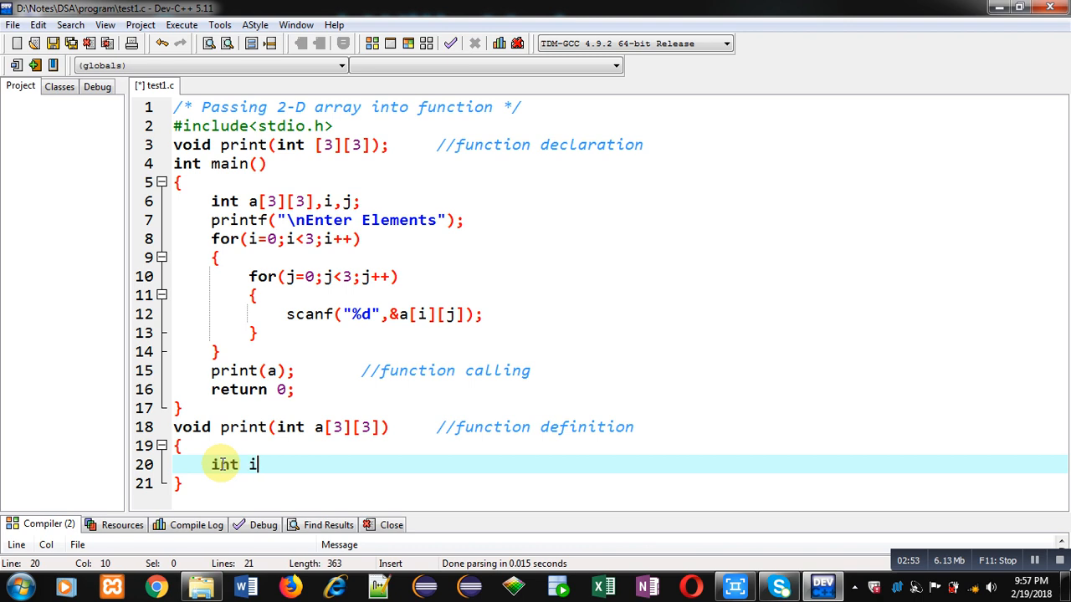
pyautogui.write(',j;')
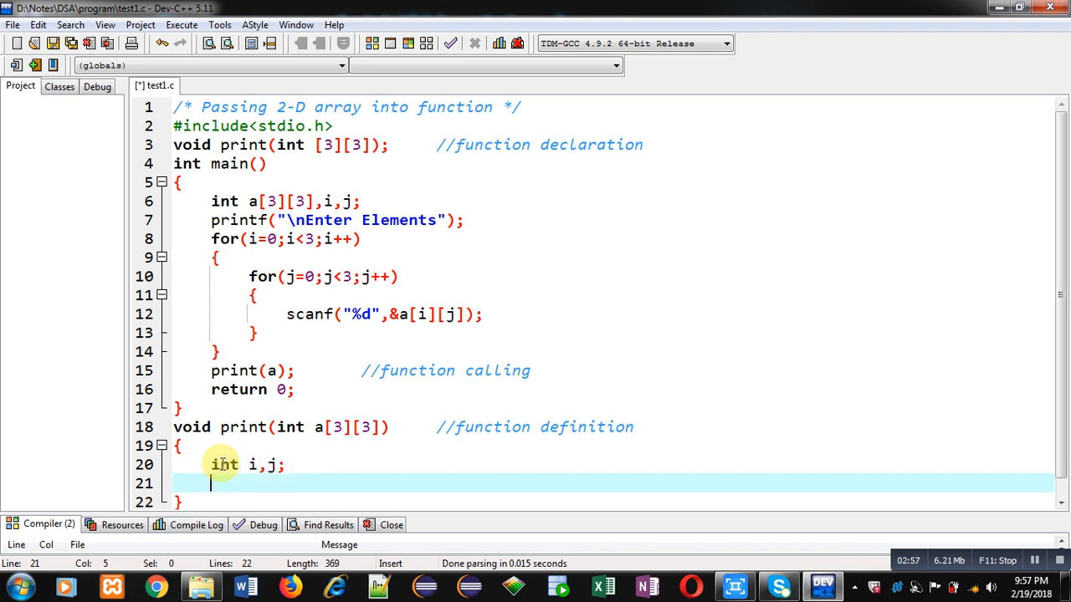
pyautogui.scroll(-3)
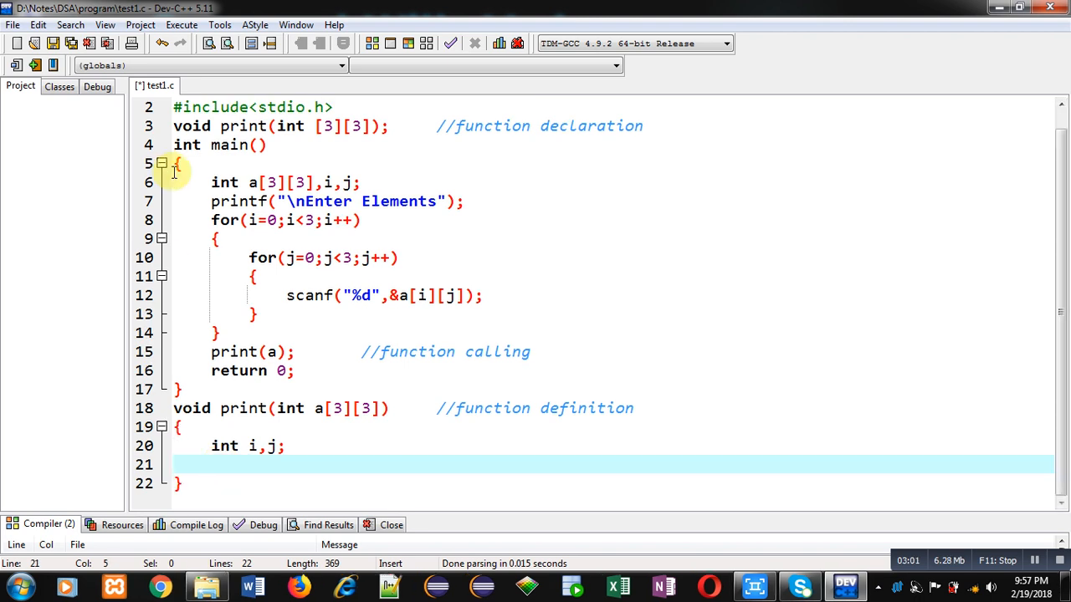
# Write nested for loops over i<3 and j<3 in the print function
pyautogui.write('for')
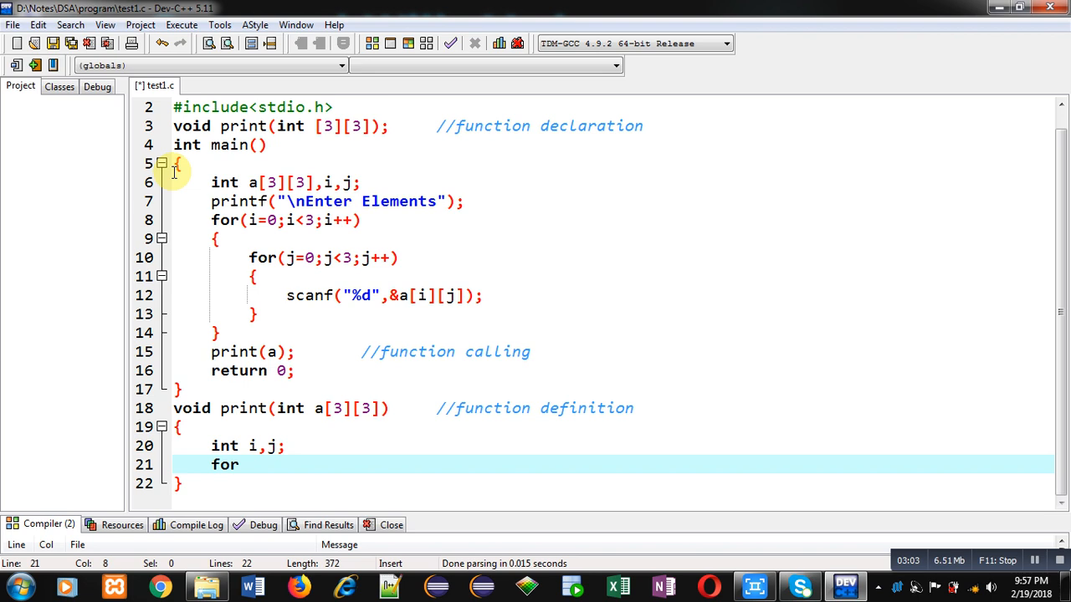
pyautogui.write('(i=0)')
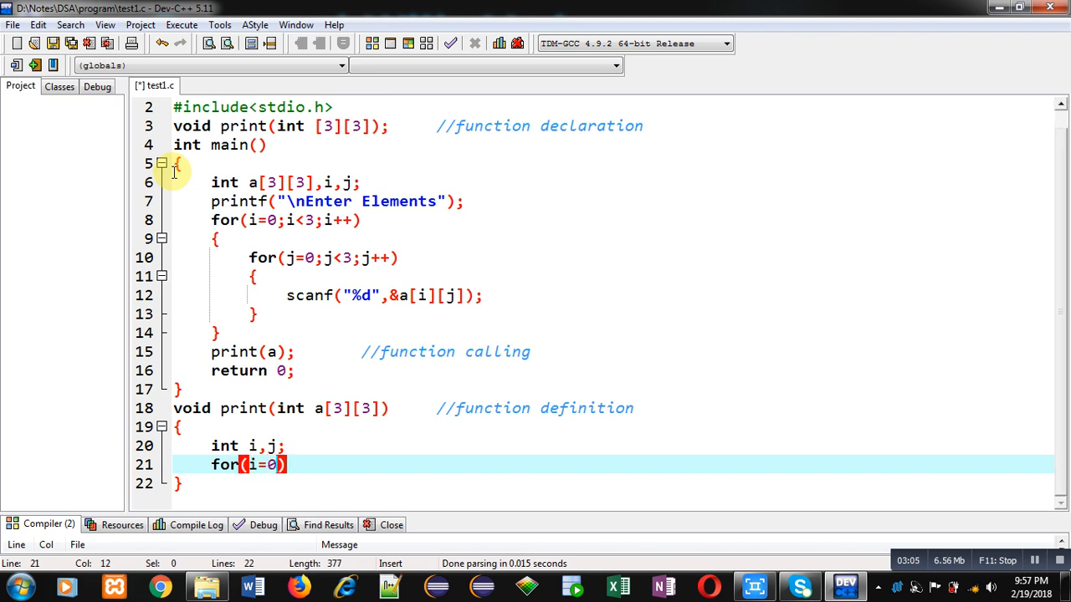
pyautogui.write('i<3;i++')
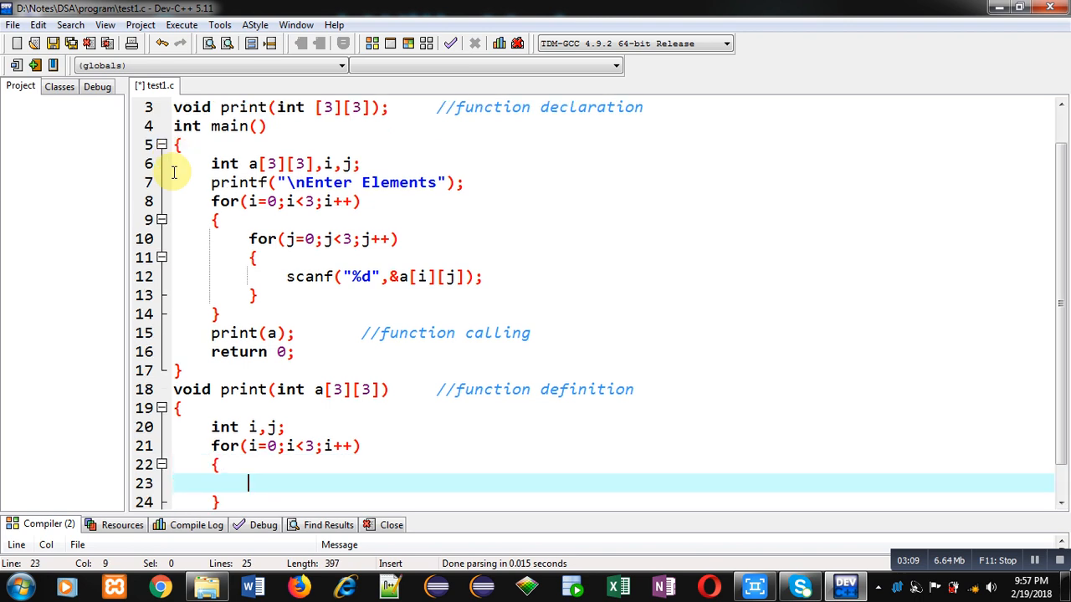
pyautogui.write('for(j=)')
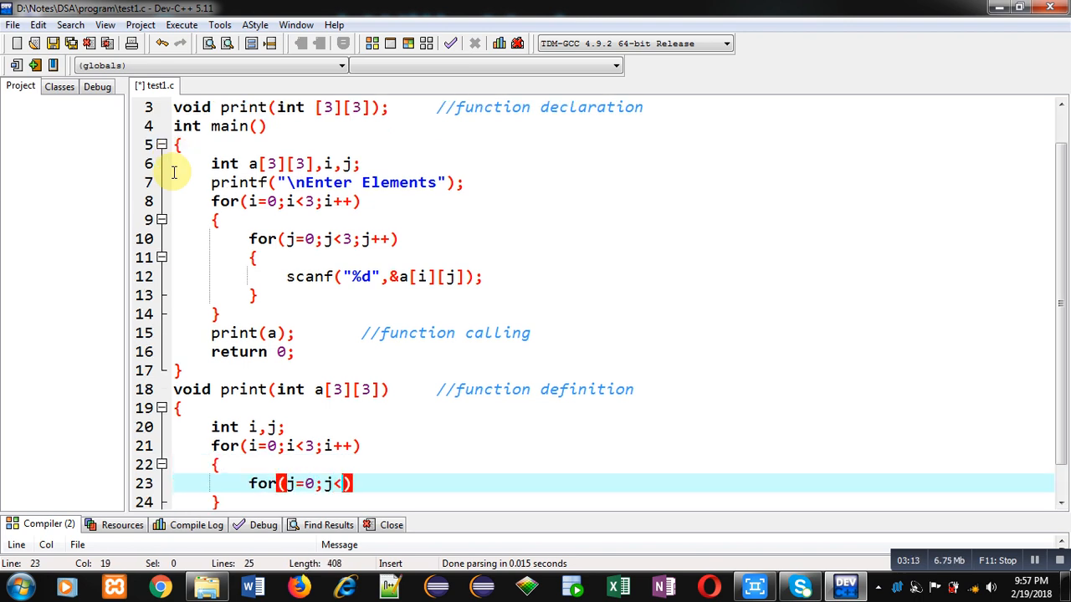
pyautogui.write('3;j++')
pyautogui.write('{')
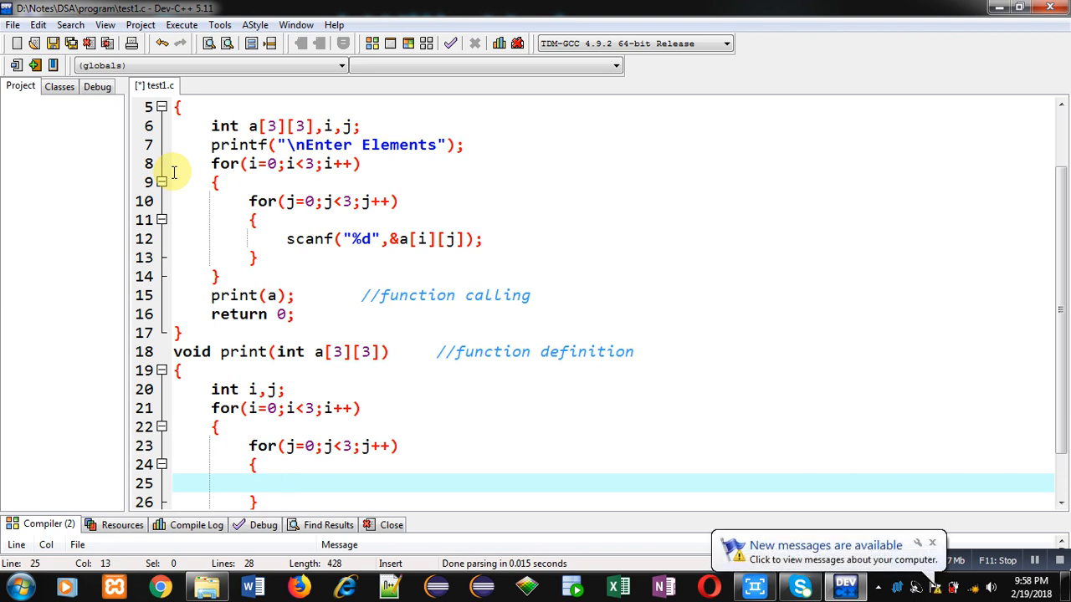
pyautogui.scroll(-3)
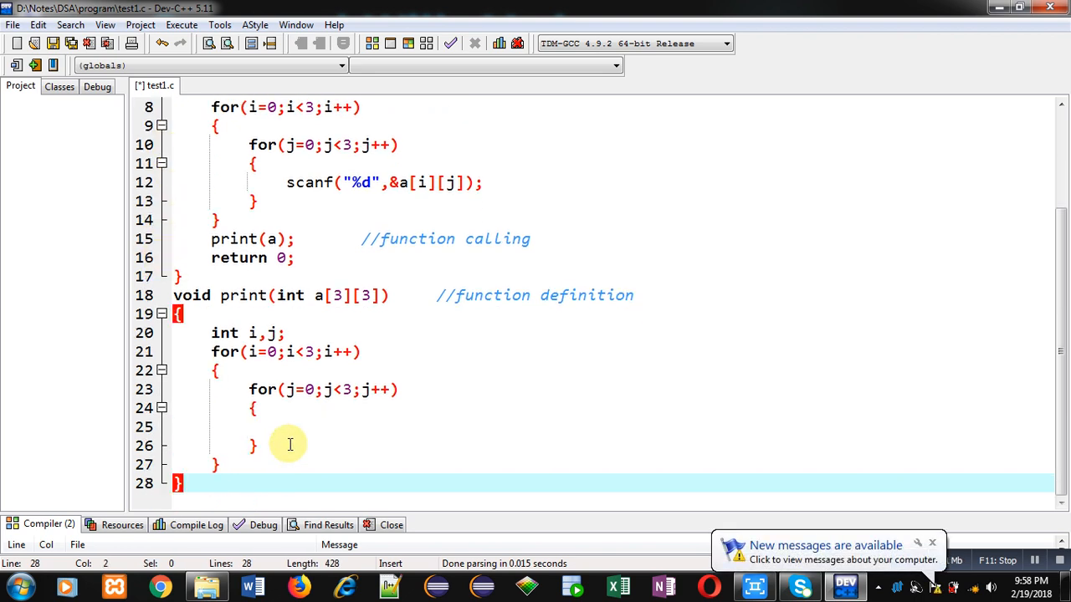
# Print each a[i][j] with "%d " and a "\n" after each row, then compile and run
pyautogui.write('print')
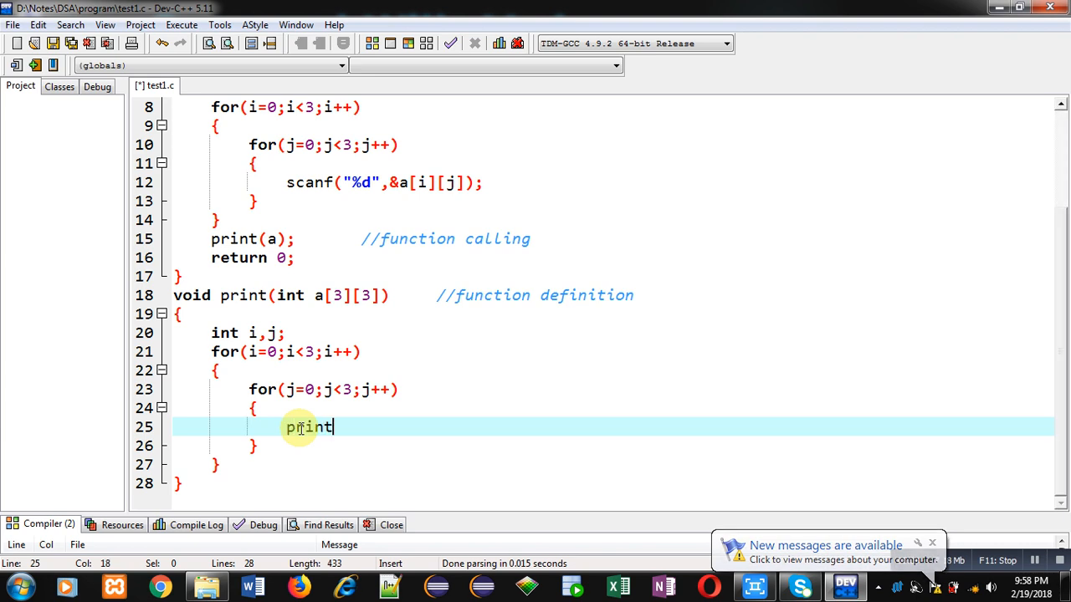
pyautogui.write('f("")')
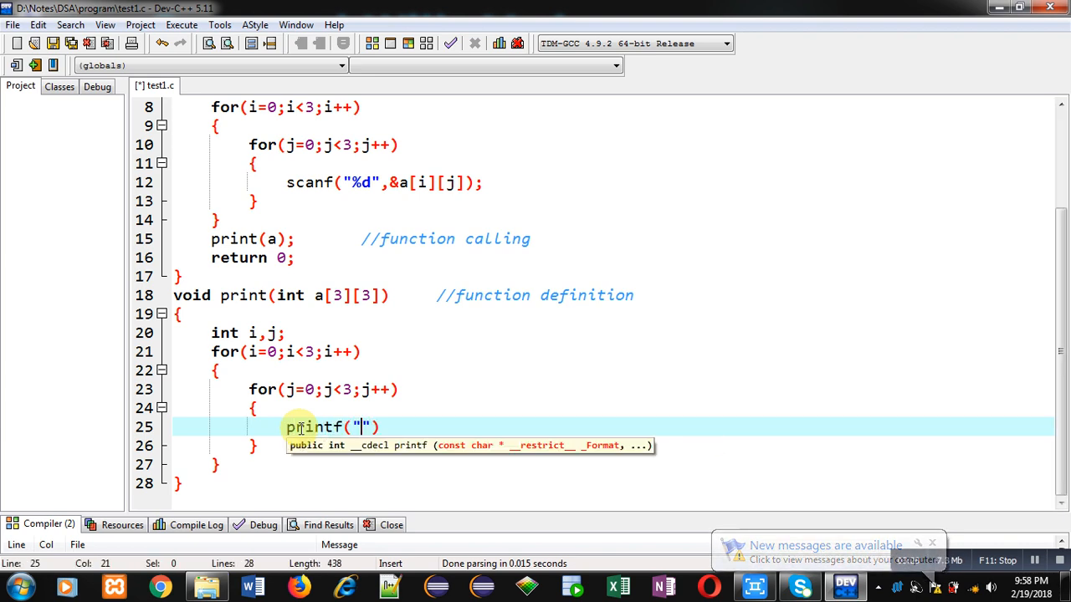
pyautogui.write('%d')
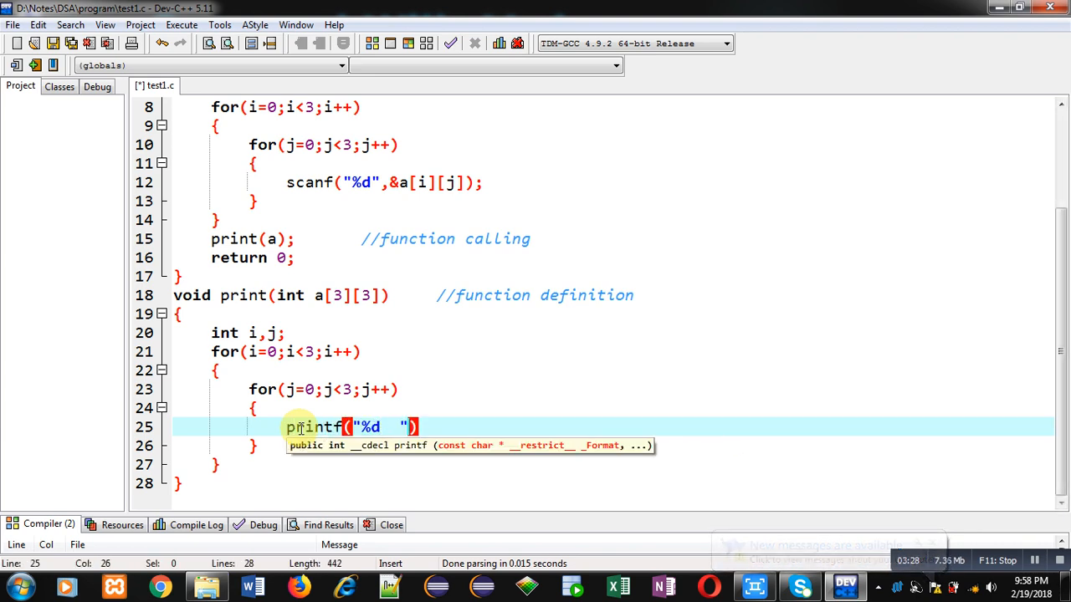
pyautogui.write(',a[i][j')
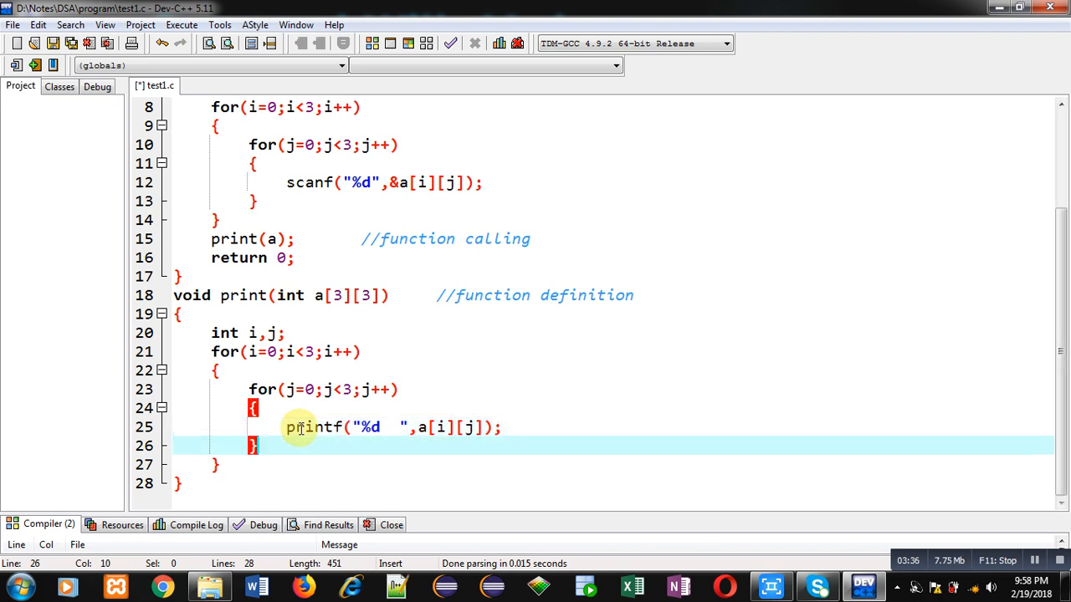
pyautogui.write('printf(')
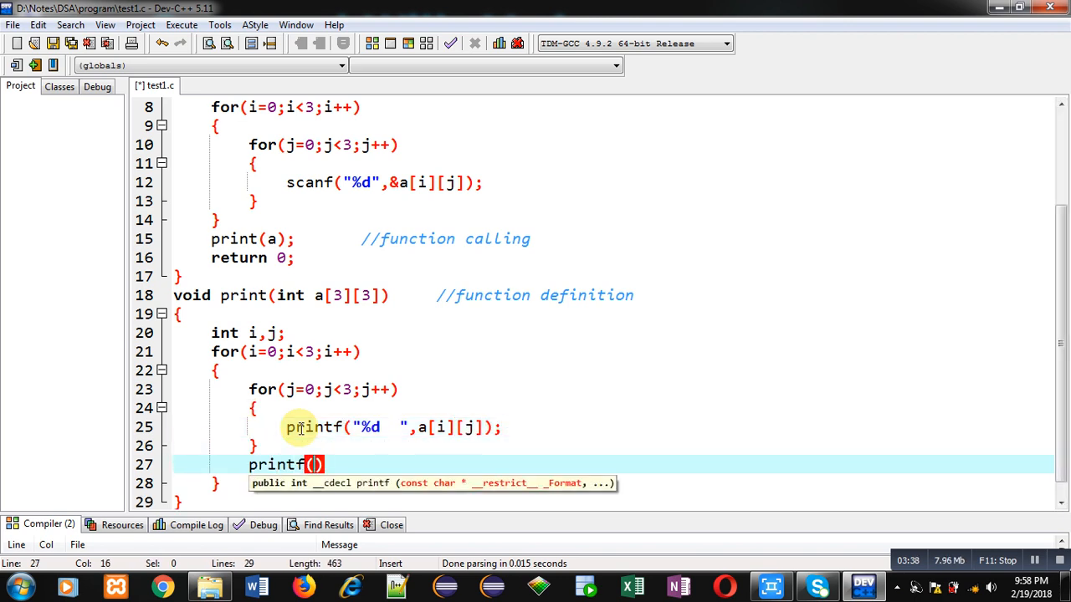
pyautogui.write('"\\n"')
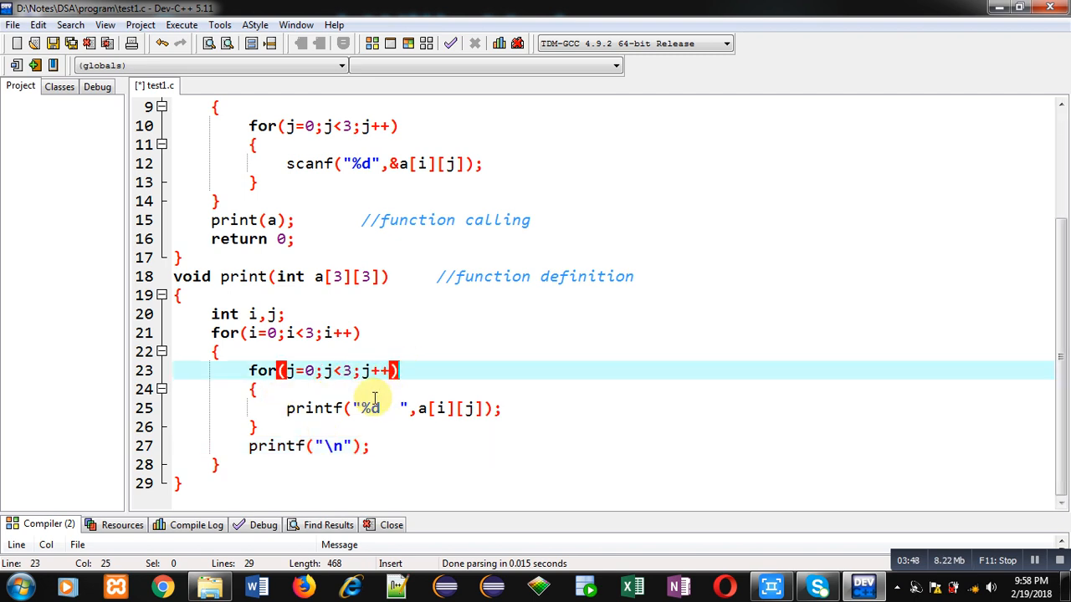
pyautogui.click(372, 445)
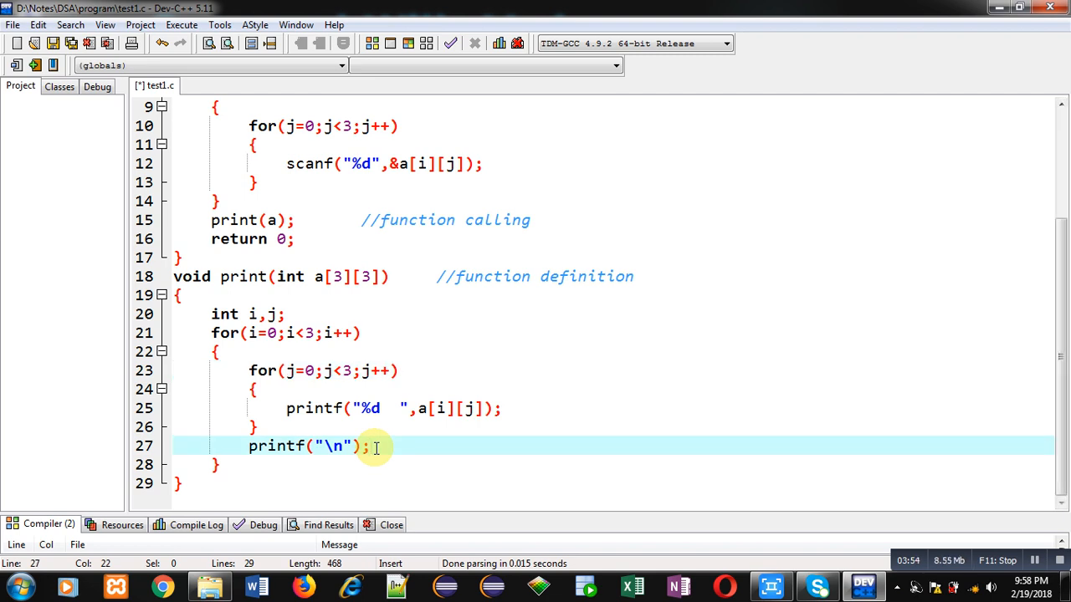
pyautogui.press('ctrl+s')
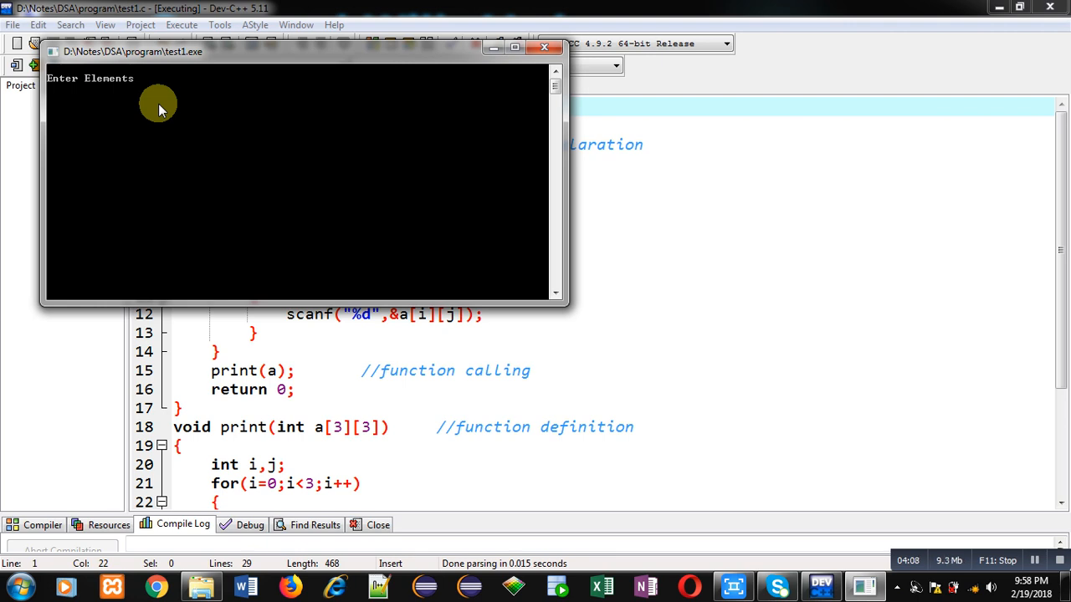
# Enter the matrix elements 1 through 9 in the console and scroll through the source
pyautogui.write('1 2 3')
pyautogui.write('4 5 6')
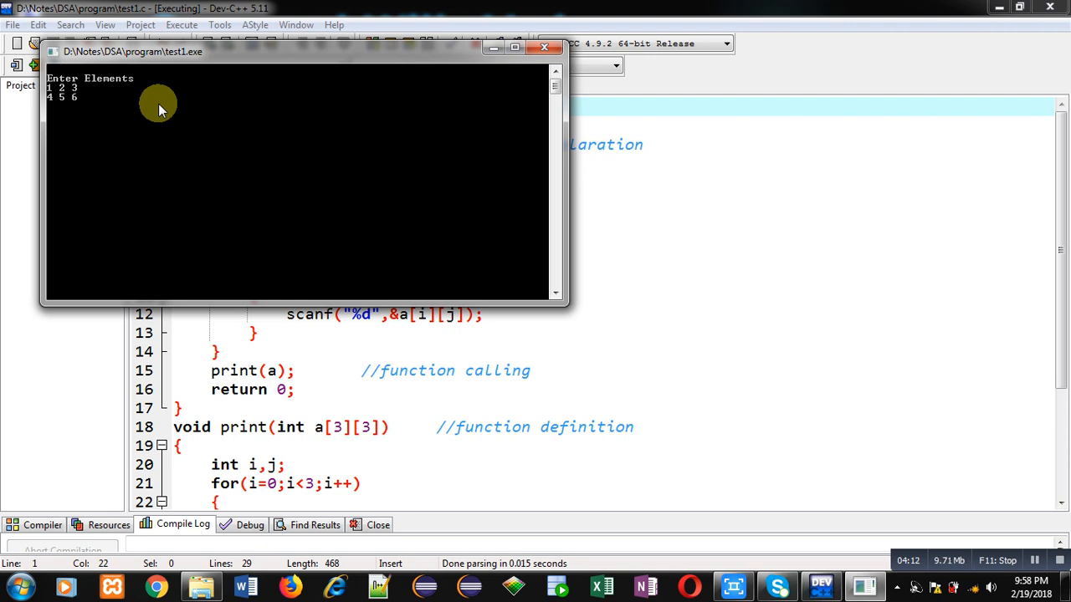
pyautogui.write('7 8 9')
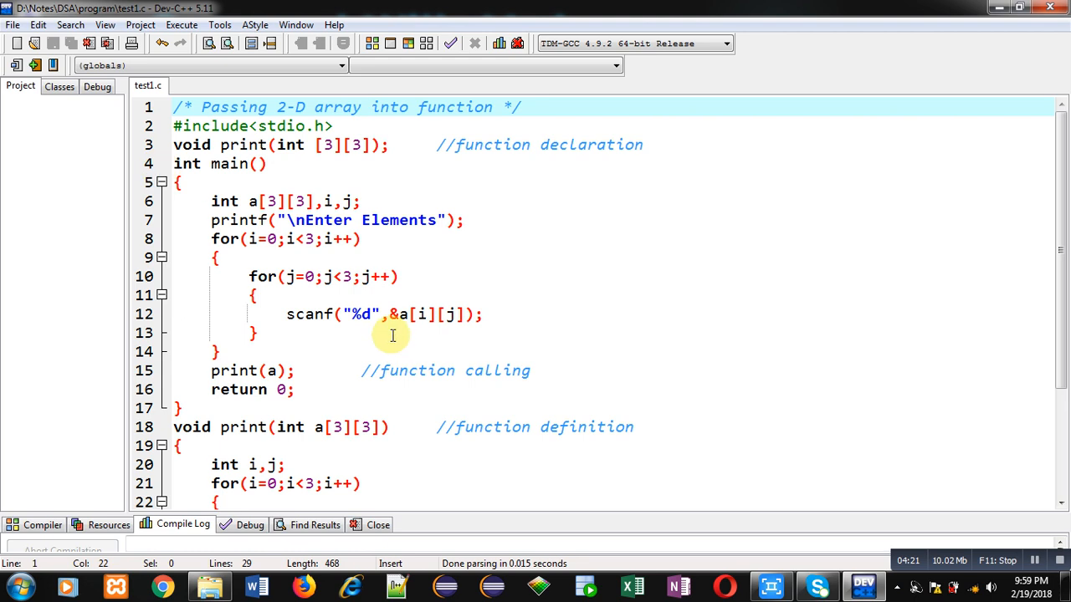
pyautogui.scroll(-3)
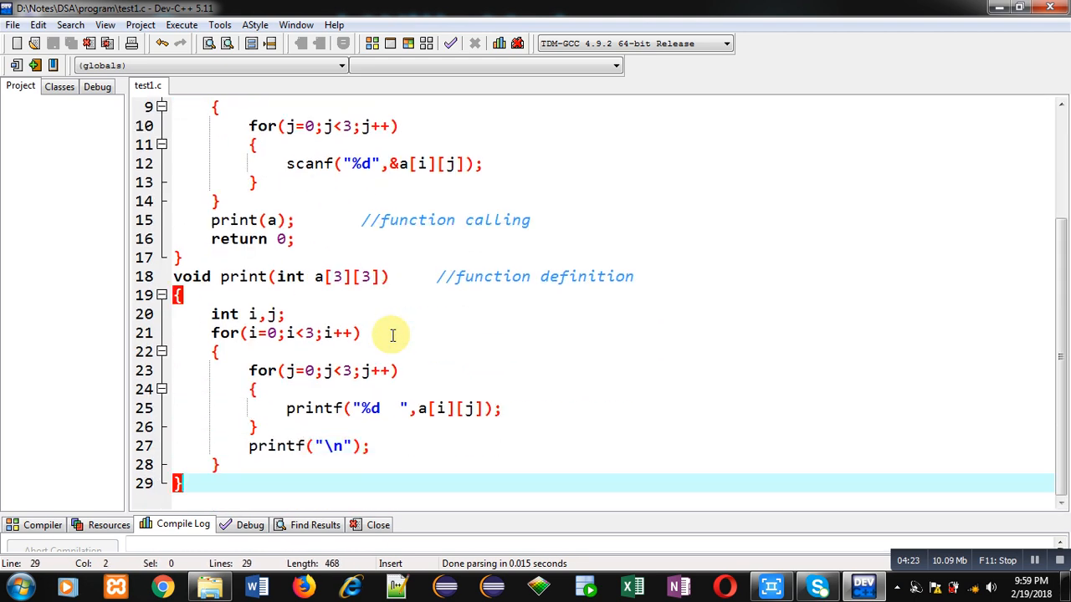
pyautogui.scroll(3)
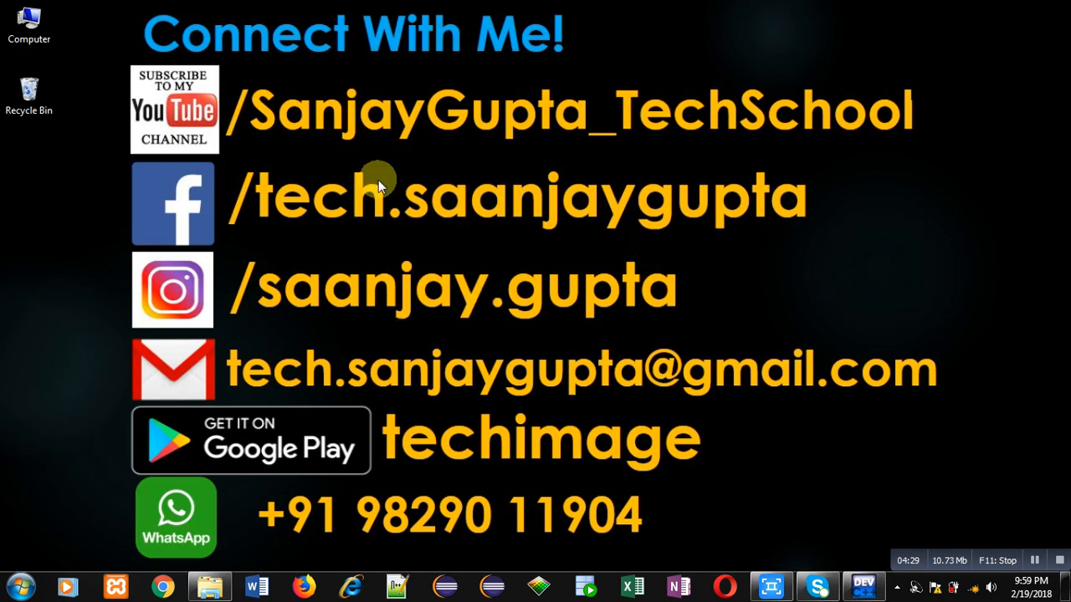
pyautogui.moveTo(317, 154)
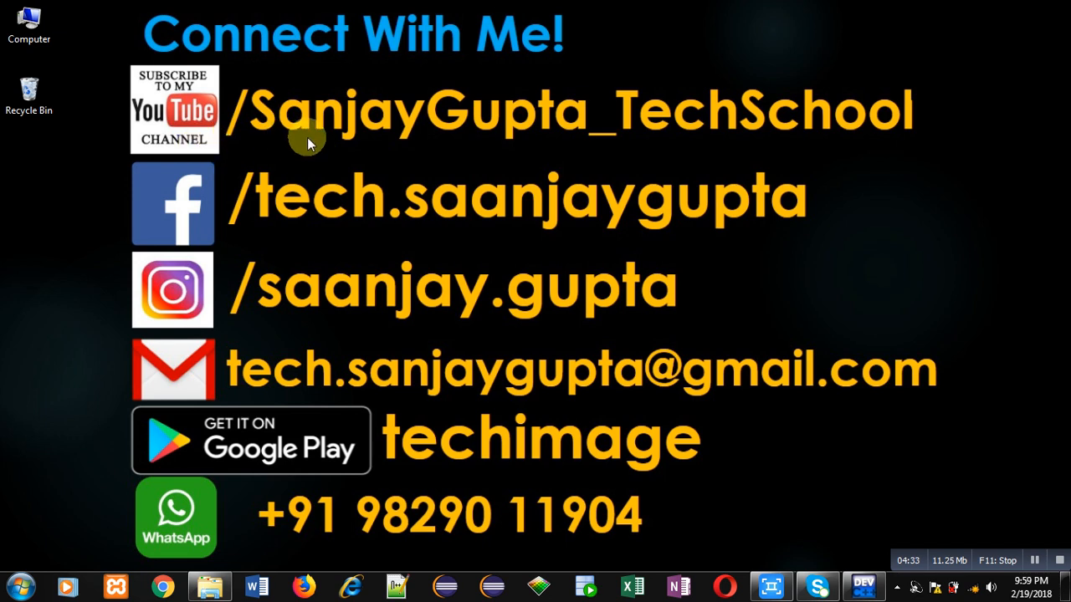
pyautogui.moveTo(276, 159)
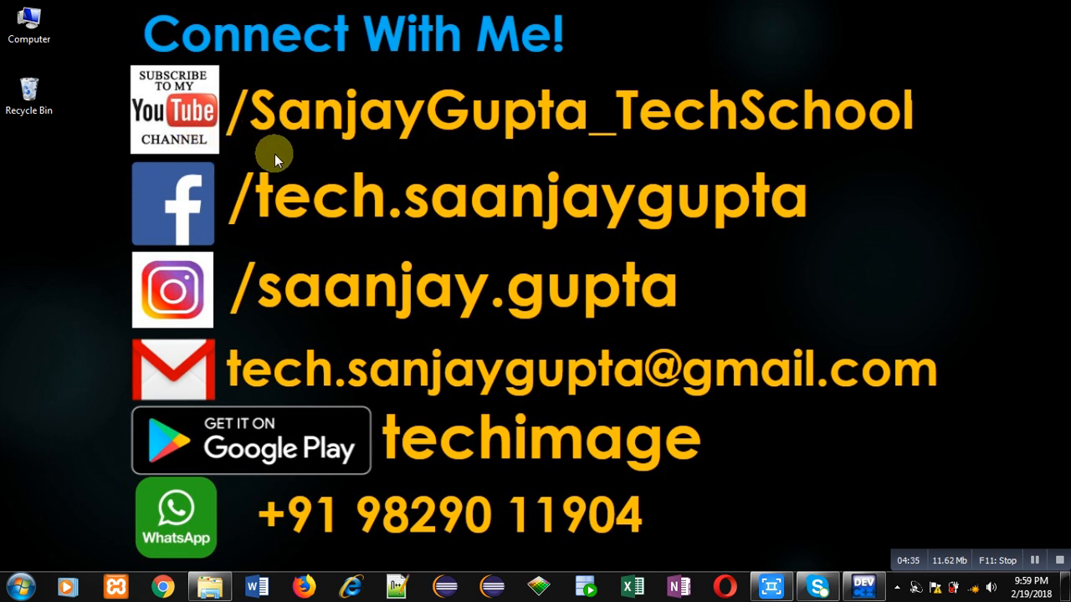